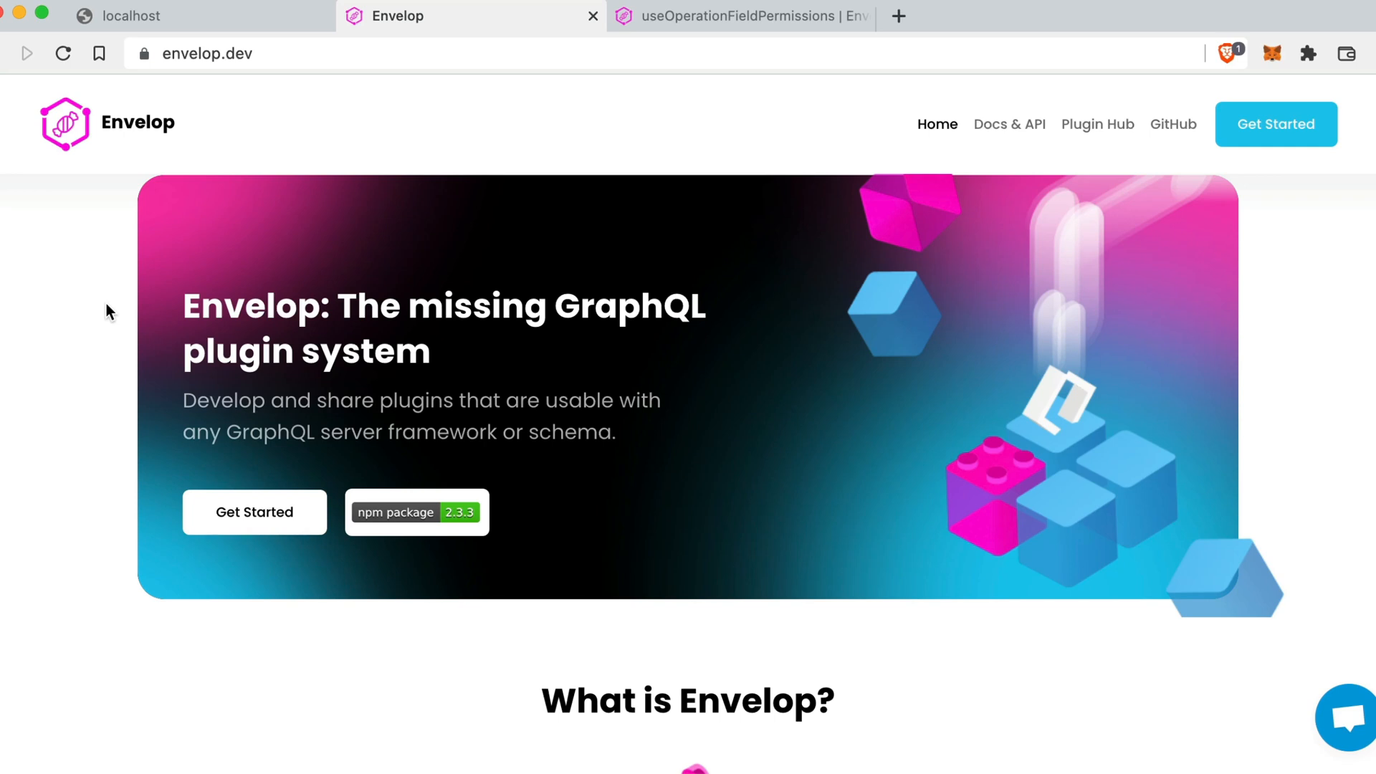
Scroll through the package manifest to review its dependencies.
scroll("down", 3)
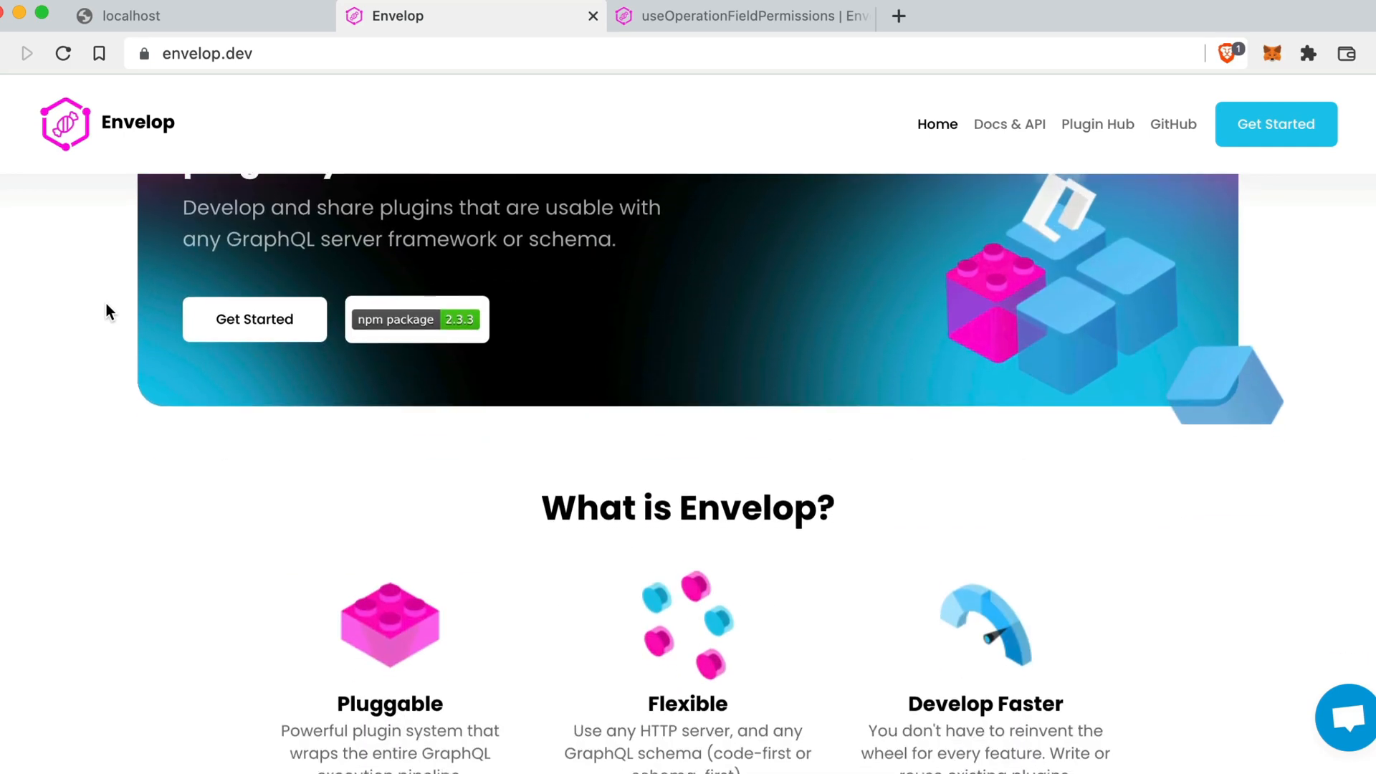
scroll("down", 3)
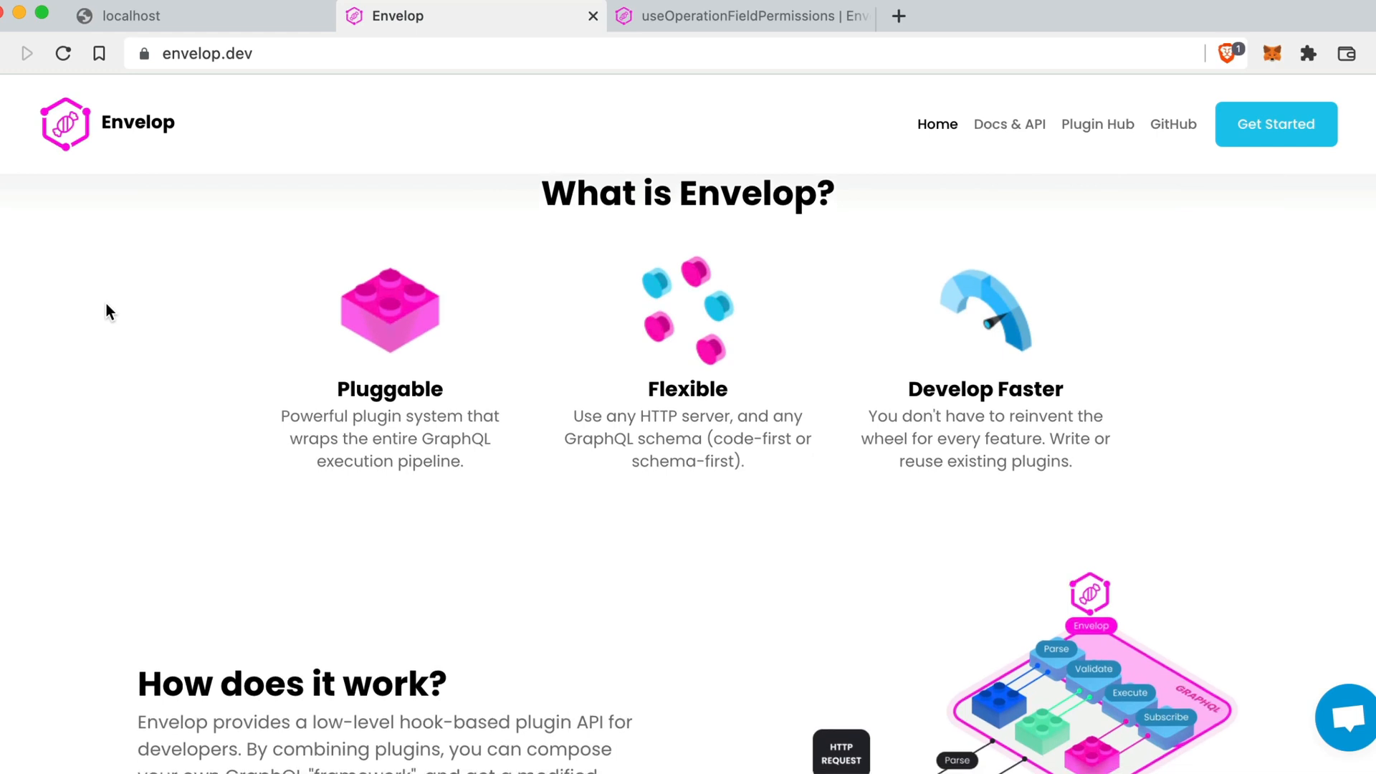
scroll("down", 3)
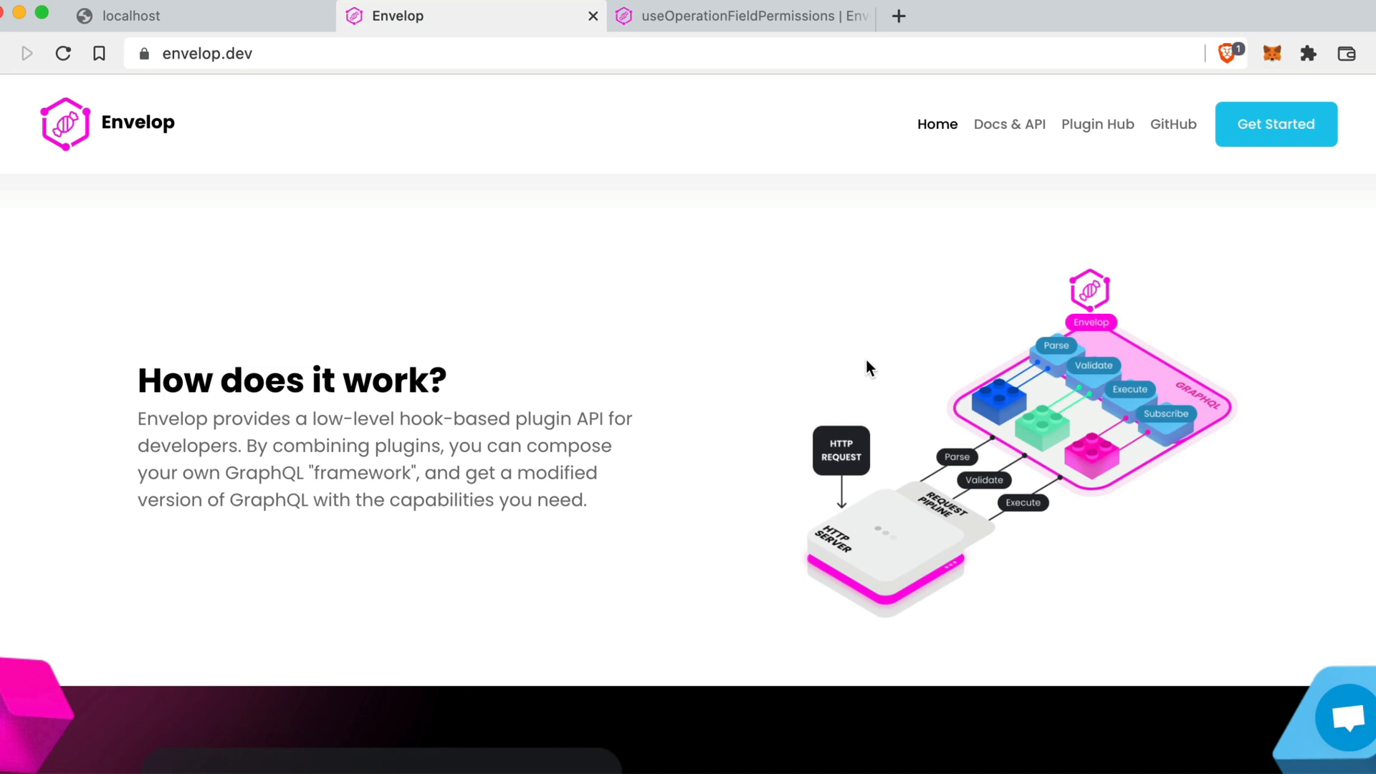
left_click(740, 15)
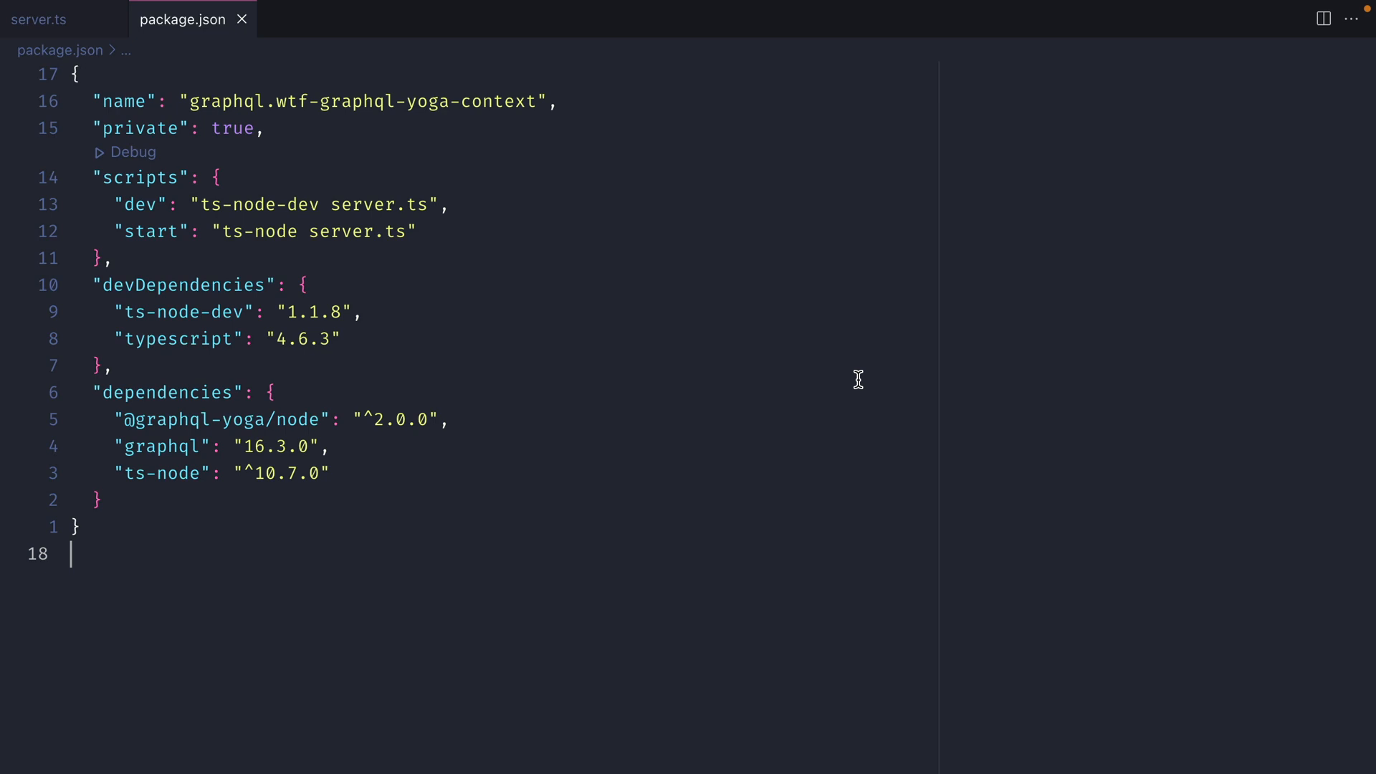
Review server.ts from the users array through typeDefs, resolvers and context to the empty plugins array.
left_click(39, 18)
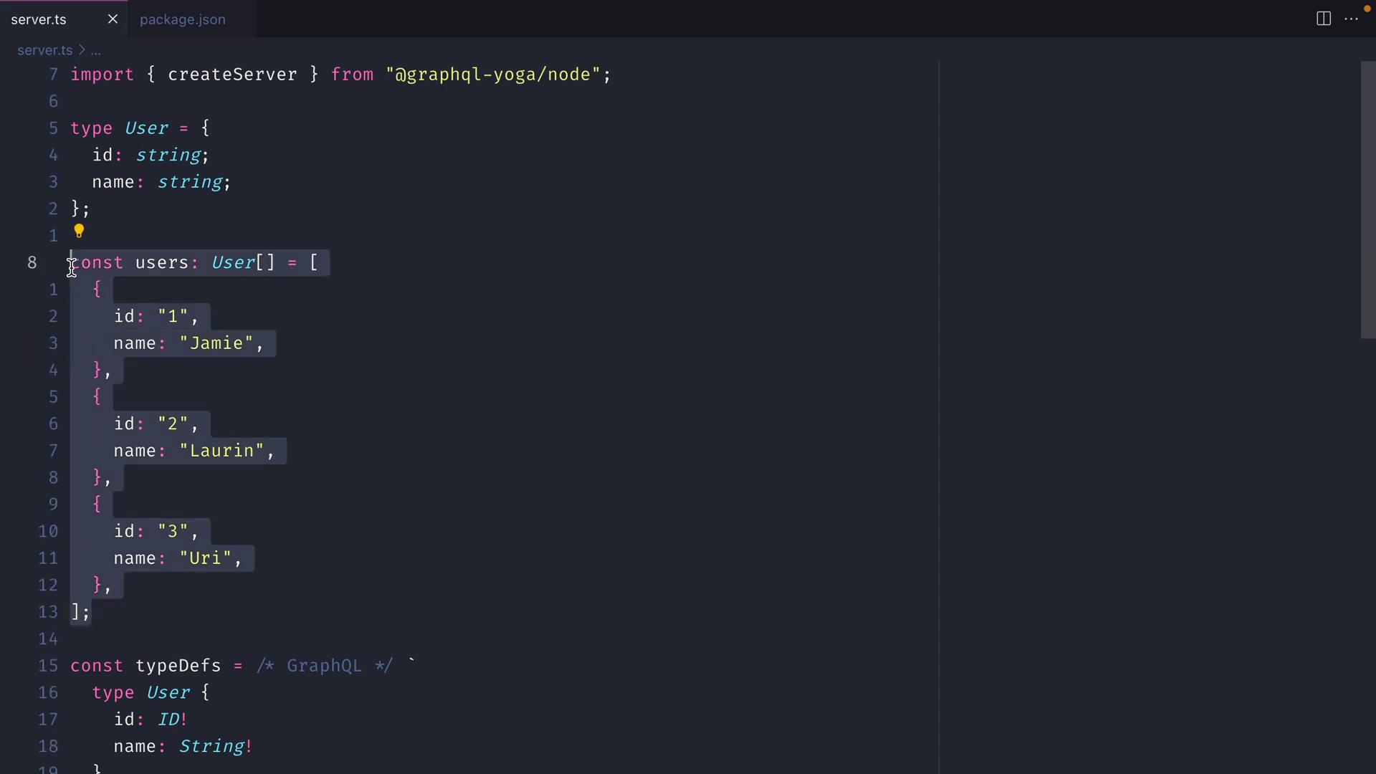
scroll("down", 3)
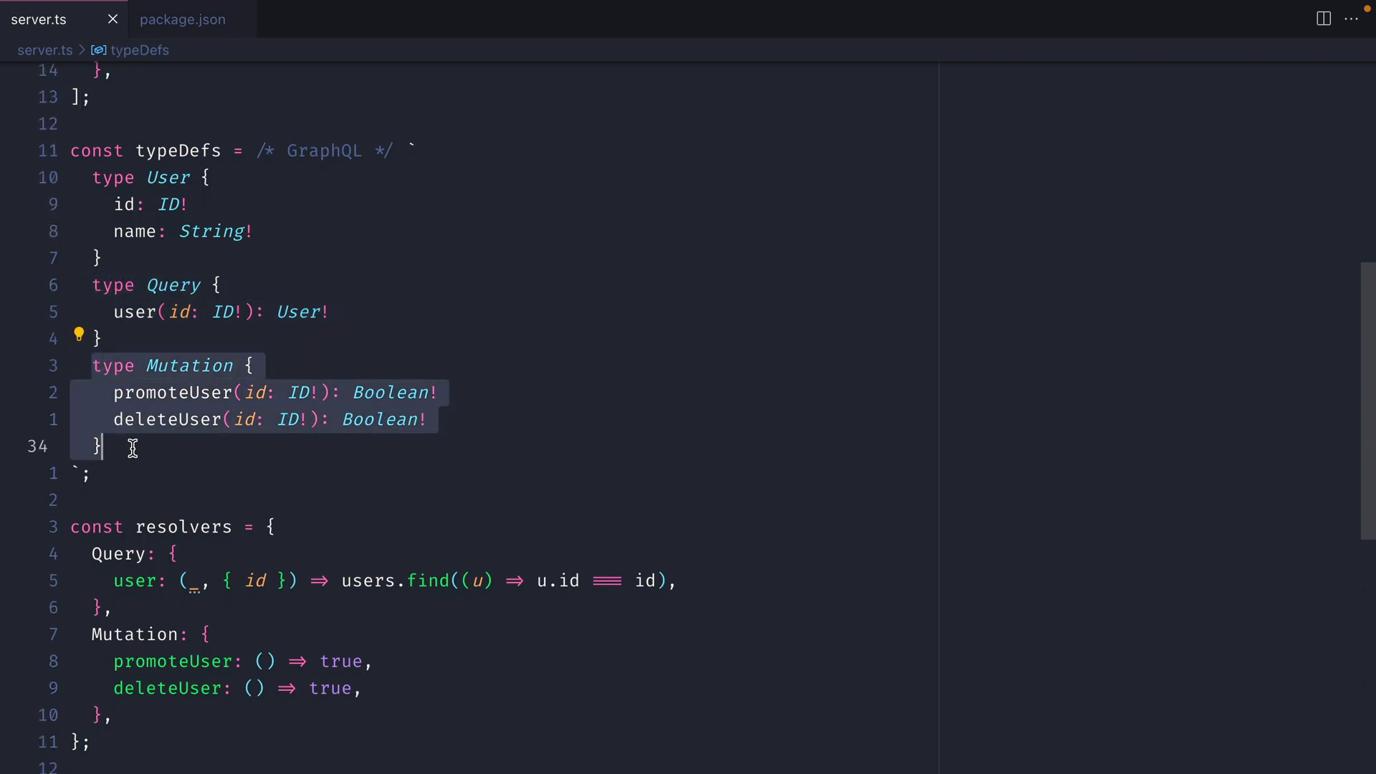
scroll("down", 3)
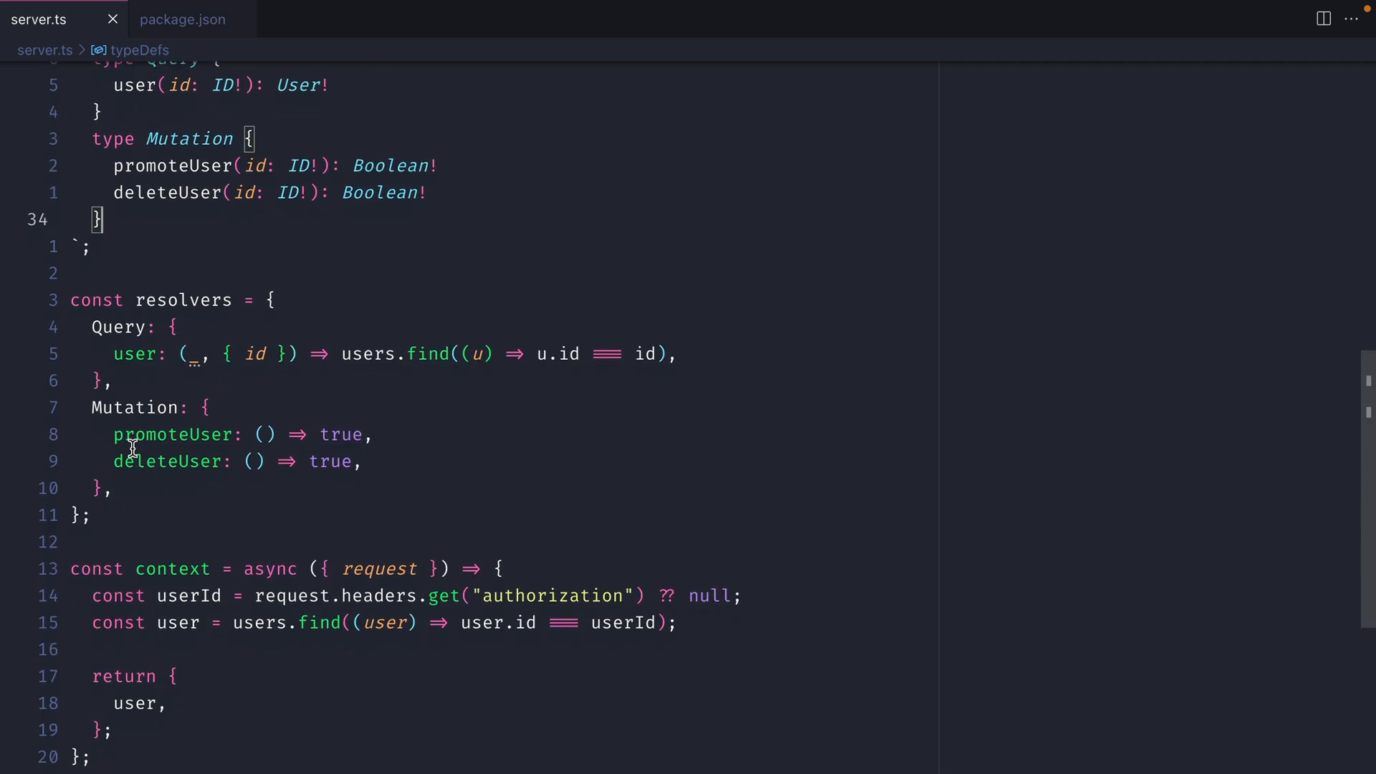
mouse_move(172, 434)
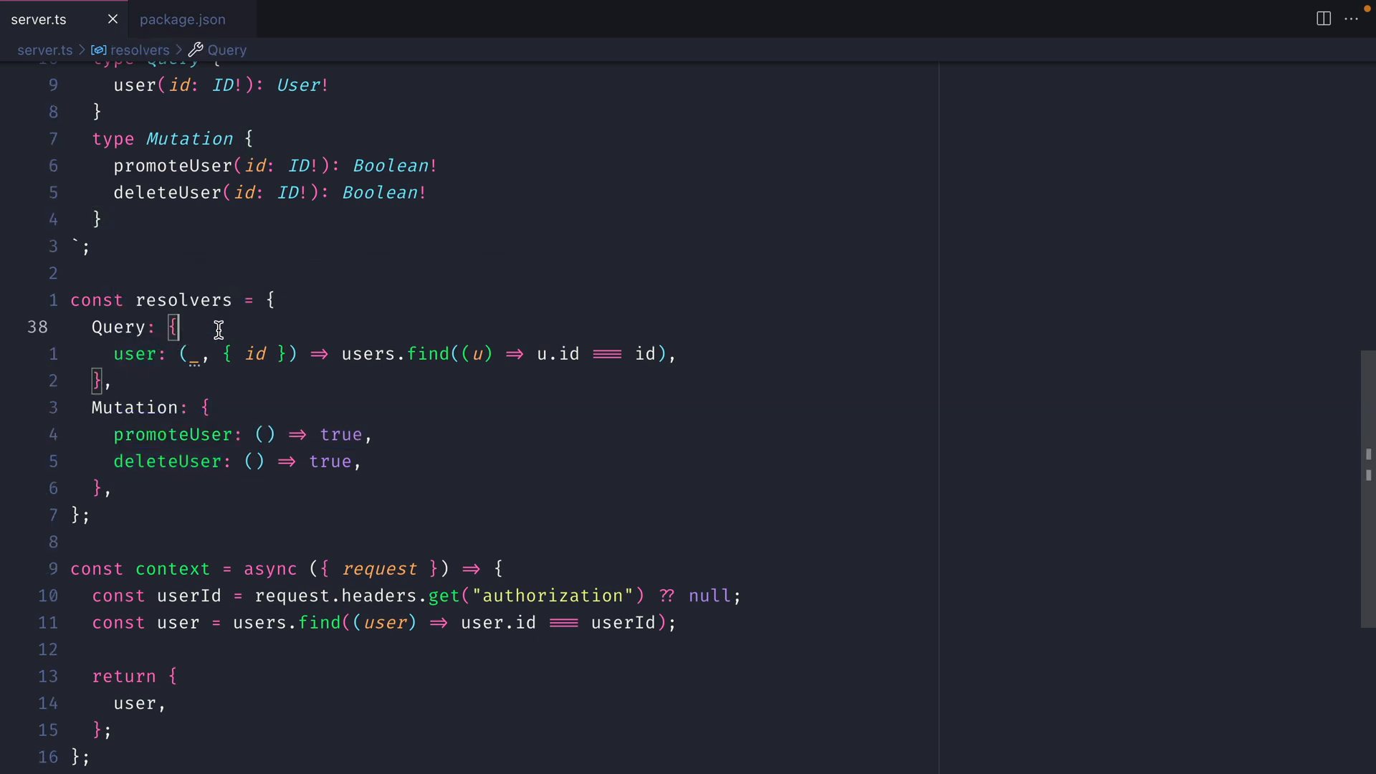
scroll("down", 3)
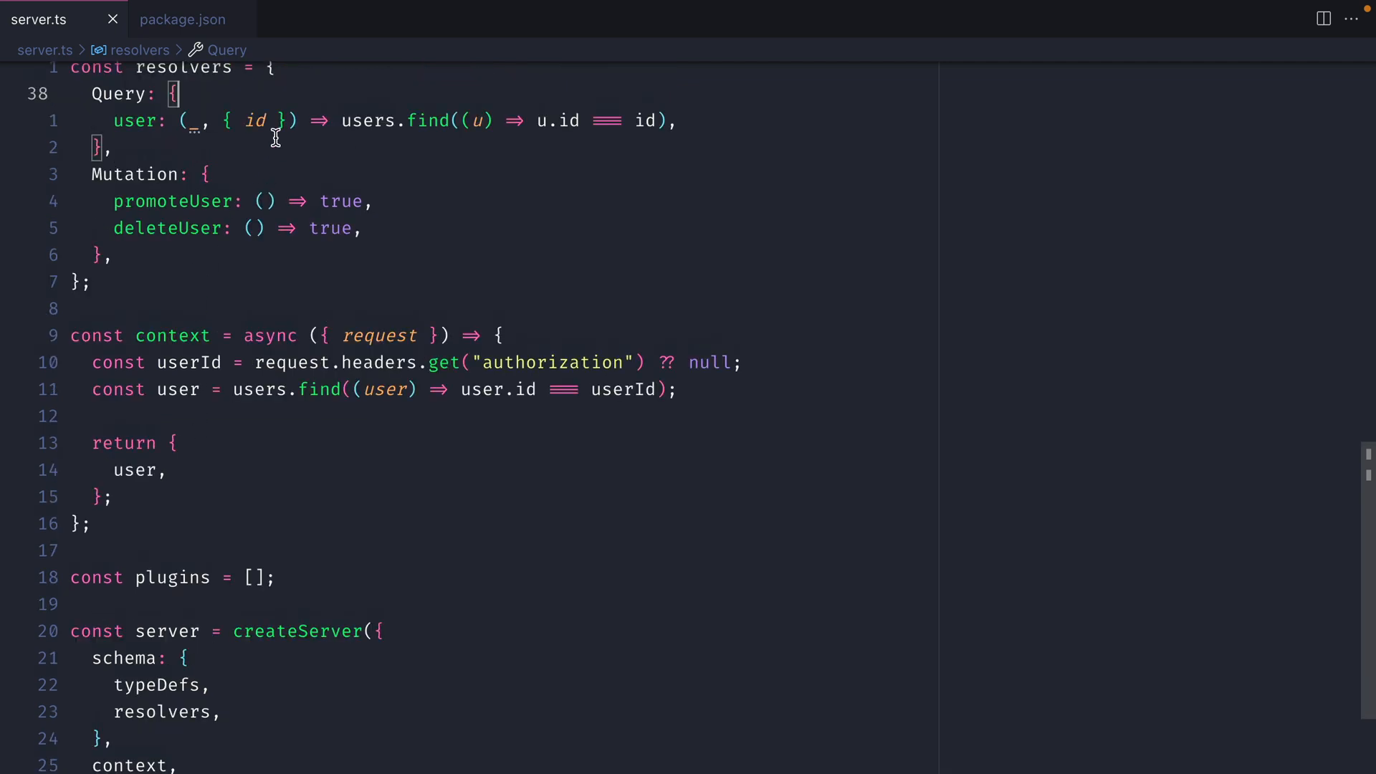
Add a third { user } context parameter to the Query.user resolver.
type("{")
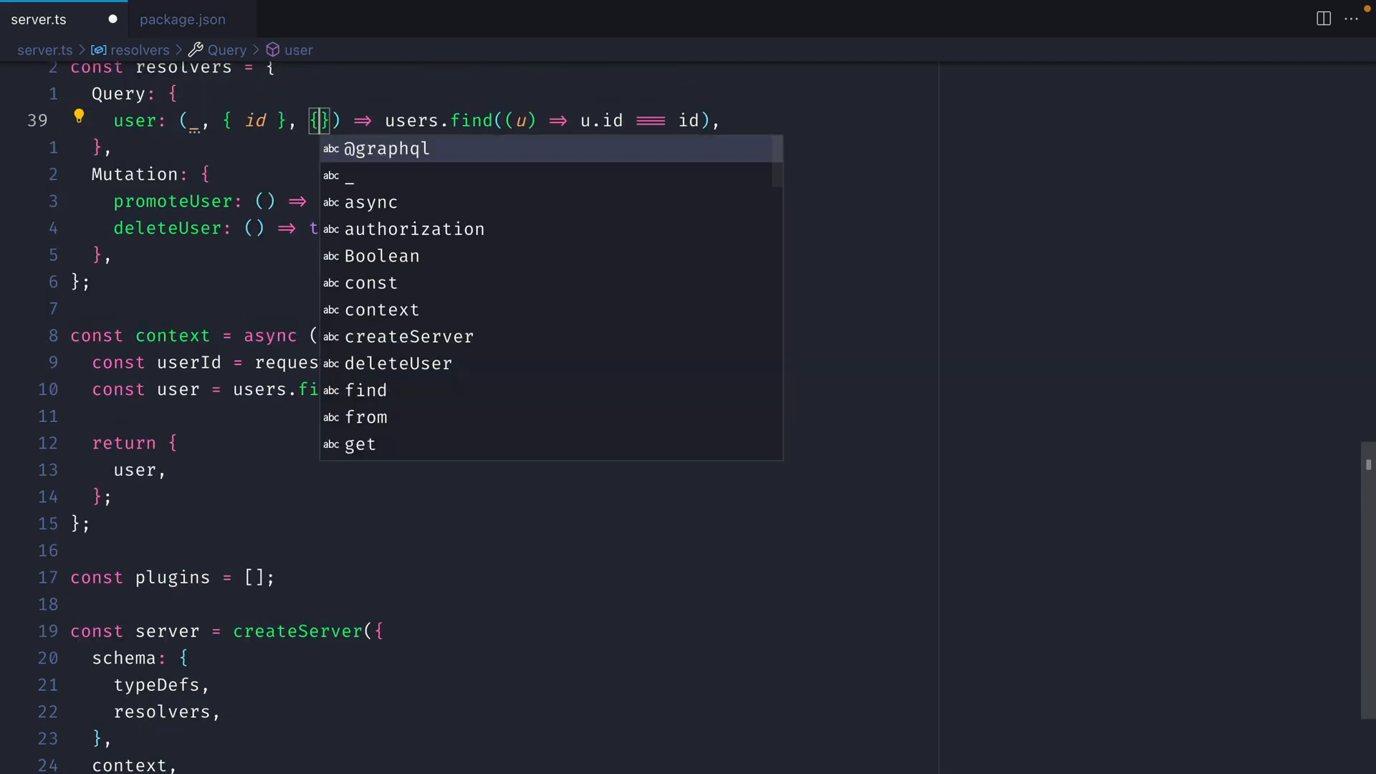
type("user")
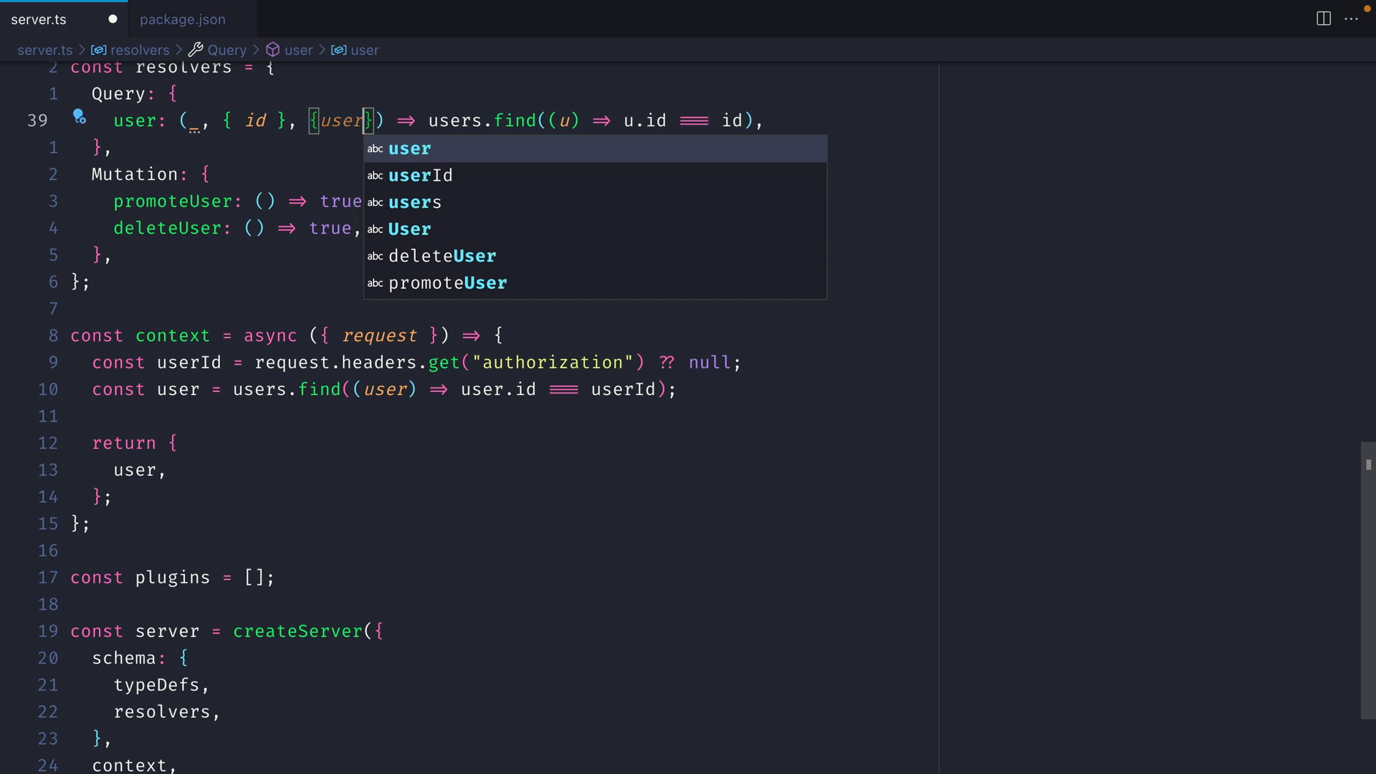
key("Escape")
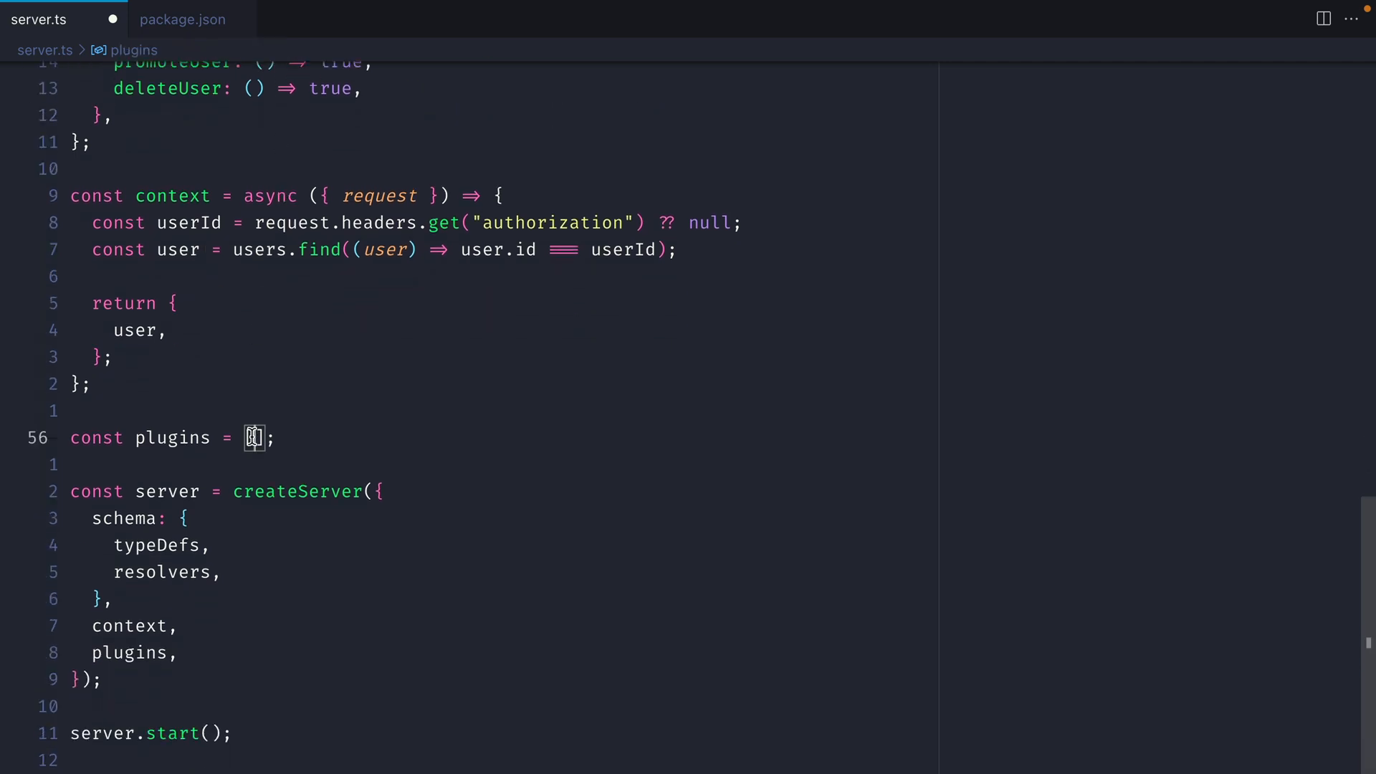
mouse_move(131, 652)
type("npm i -E @envelop/operation-field-permissions")
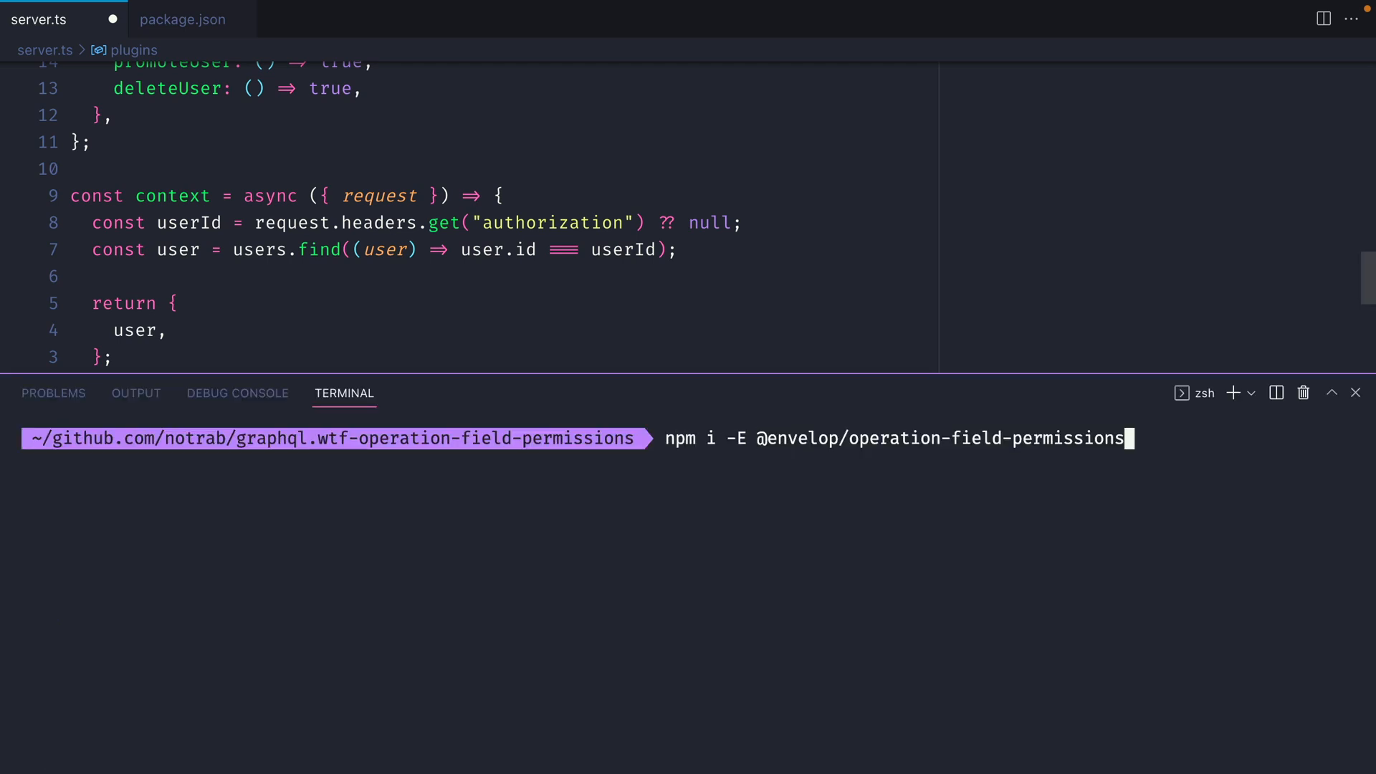
key("Enter")
type("import {use")
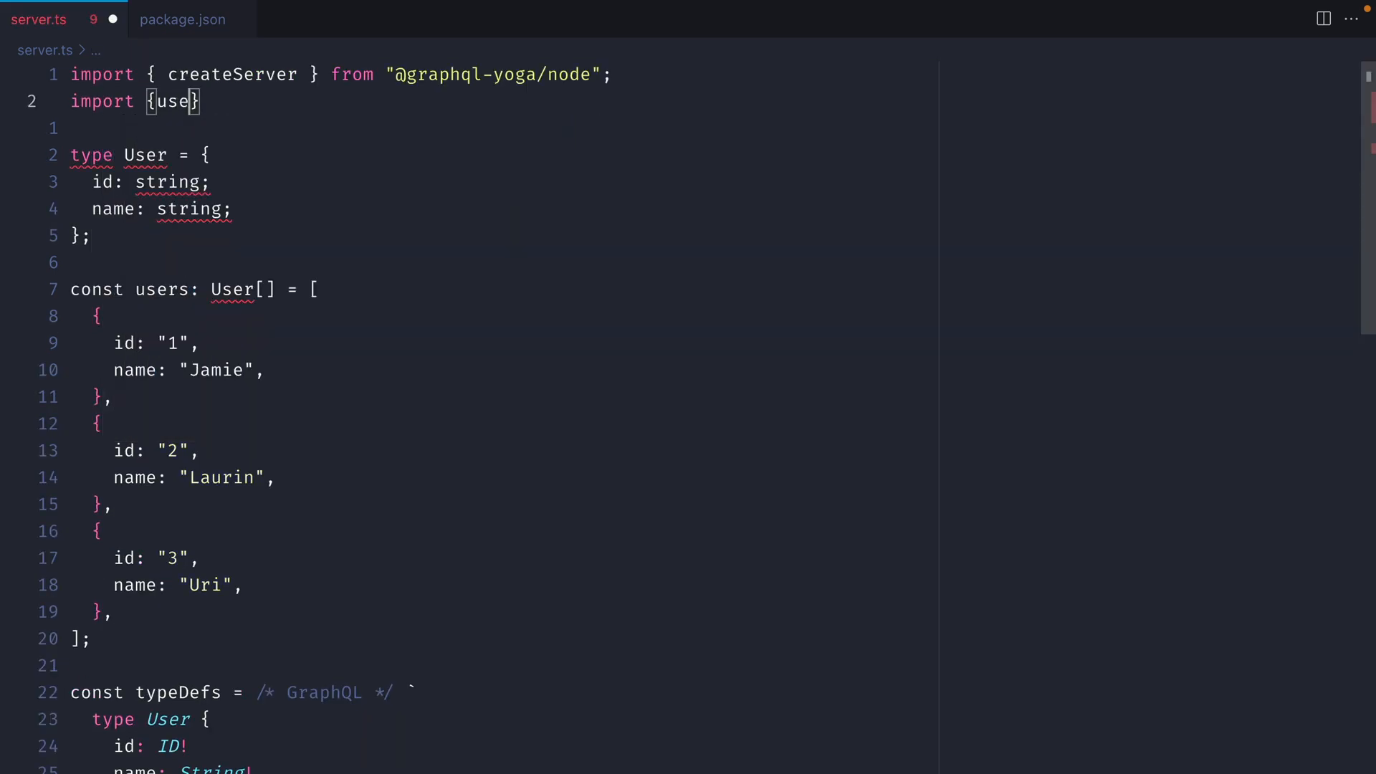
type("OperationField")
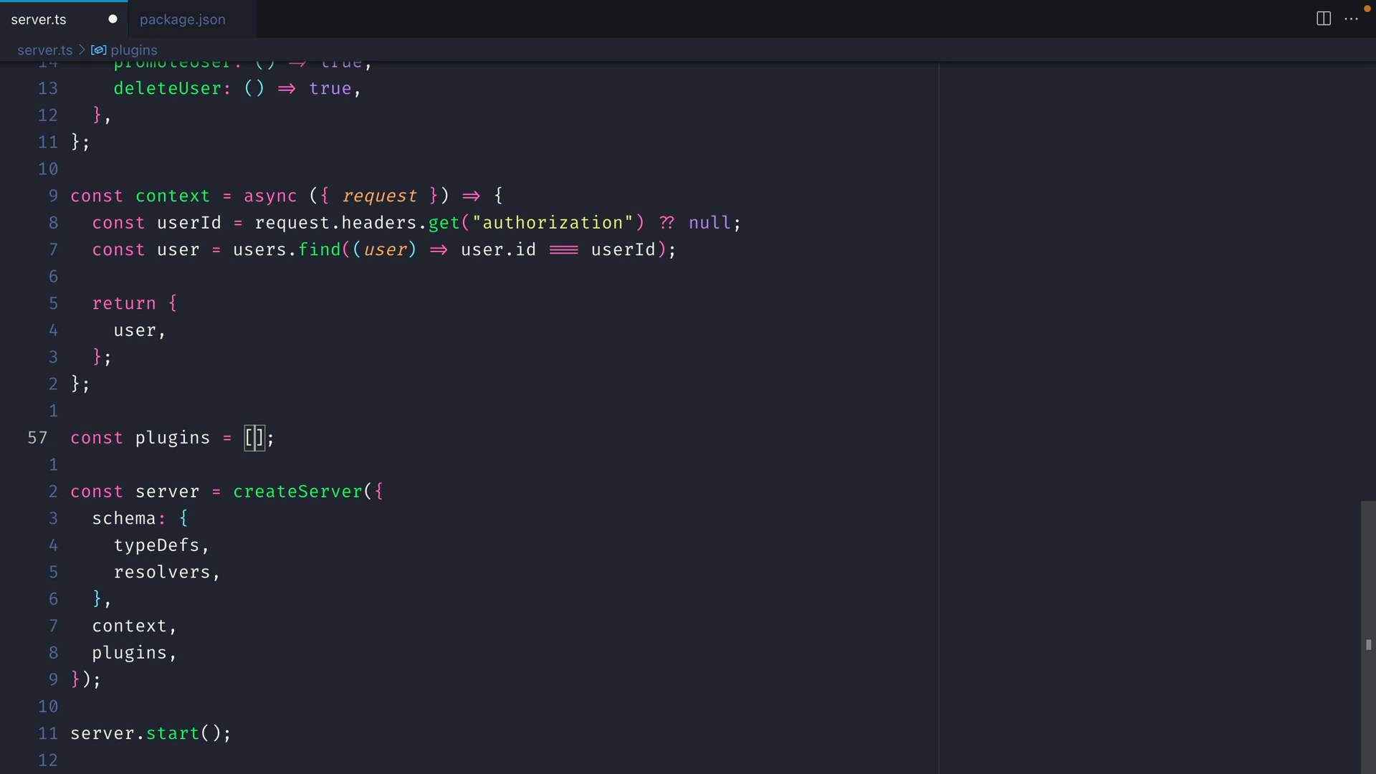
Add useOperationFieldPermissions to plugins with getPermissions: (context) => new Set(context?.user?.permissions).
type("use")
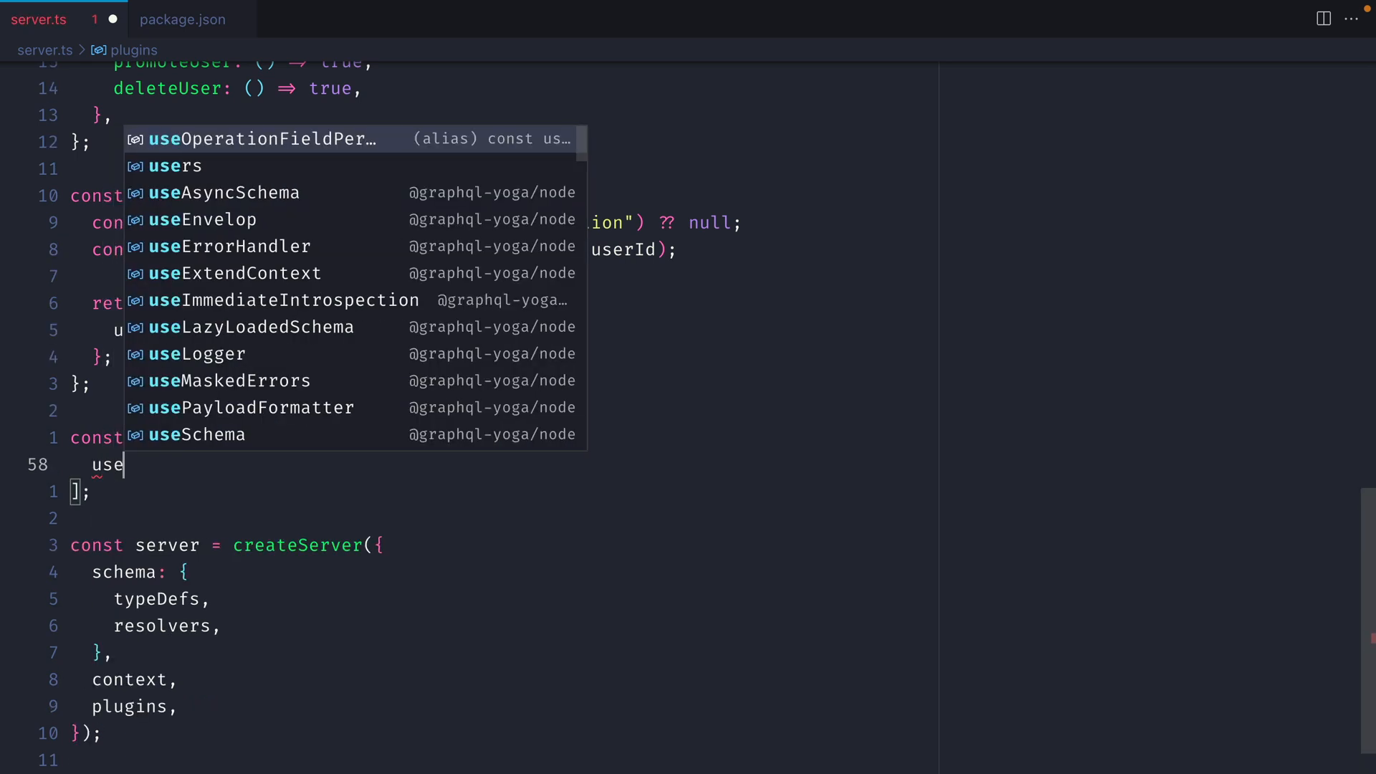
left_click(264, 139)
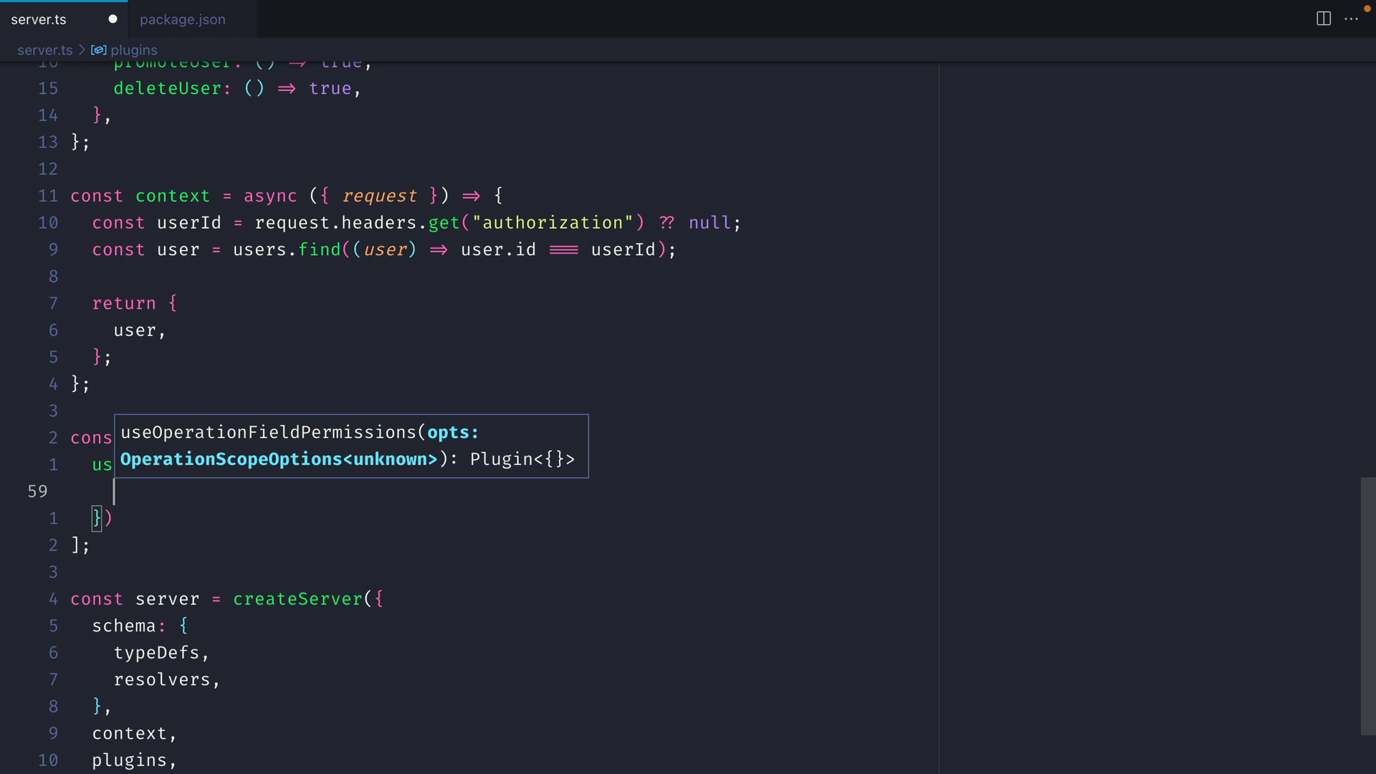
type("getPermissions: (")
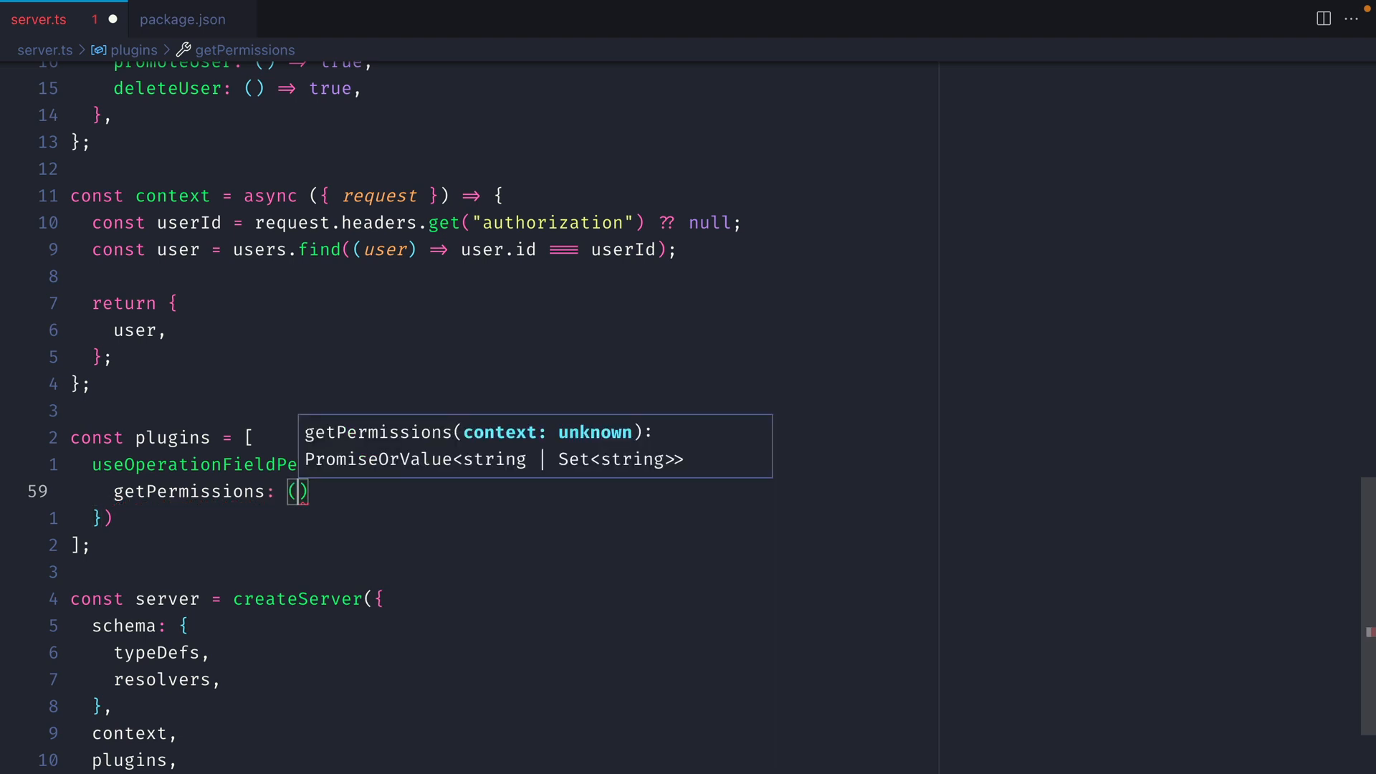
type("context")
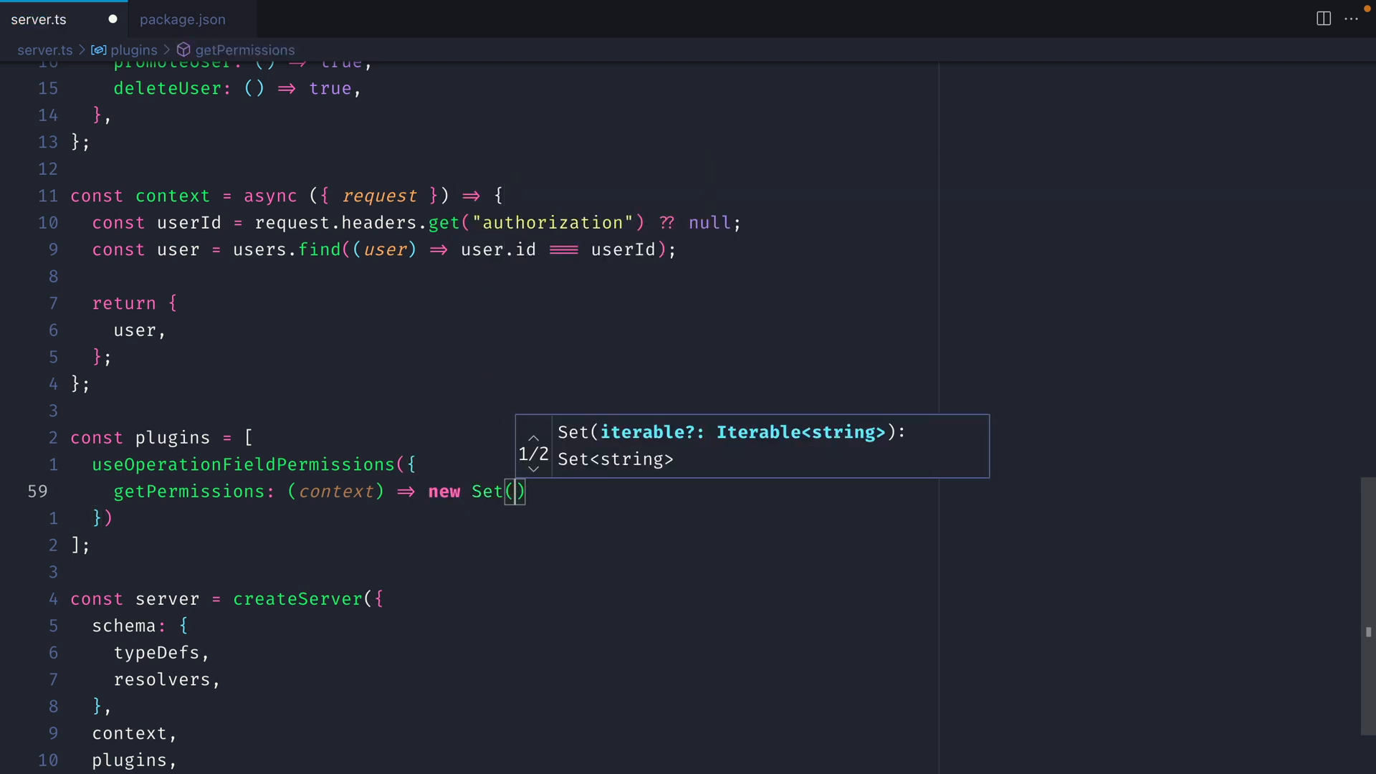
type("context")
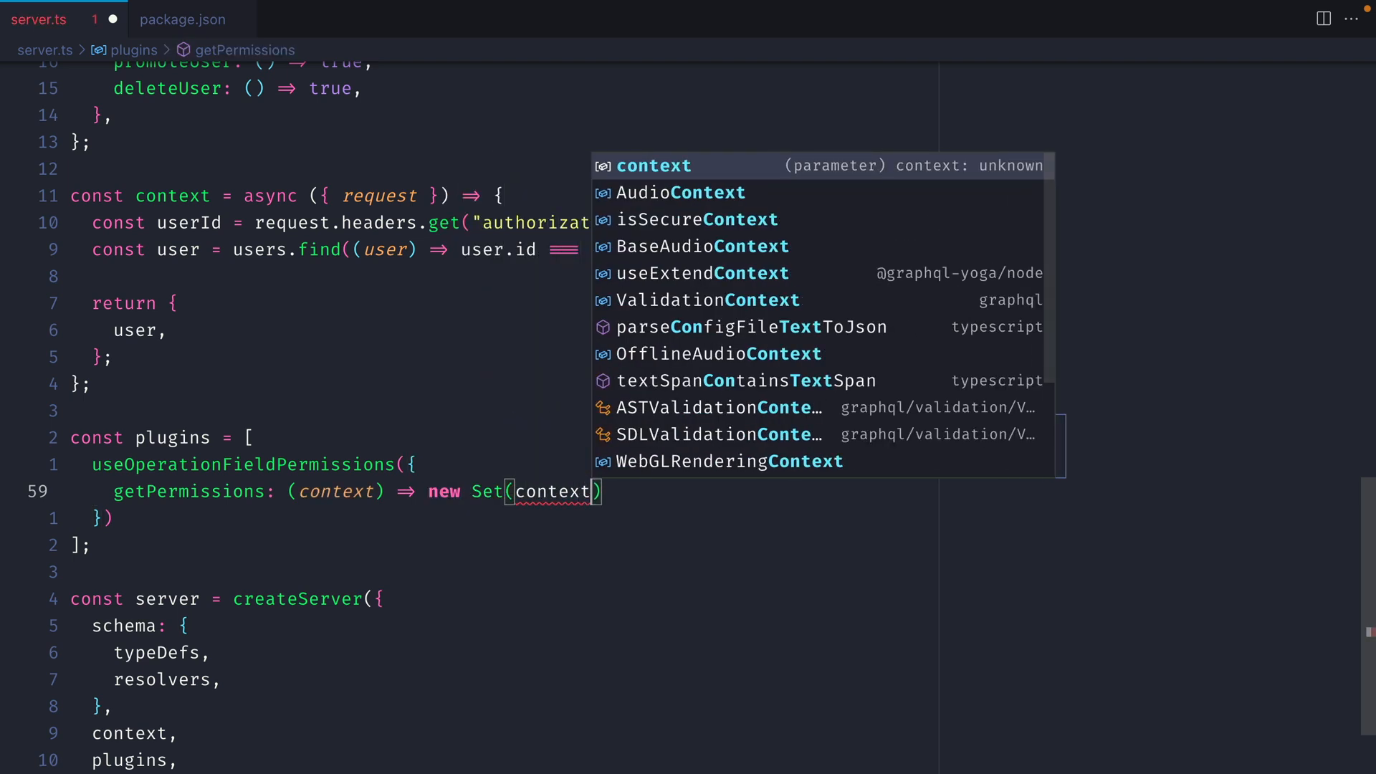
type("?.user?.permissi")
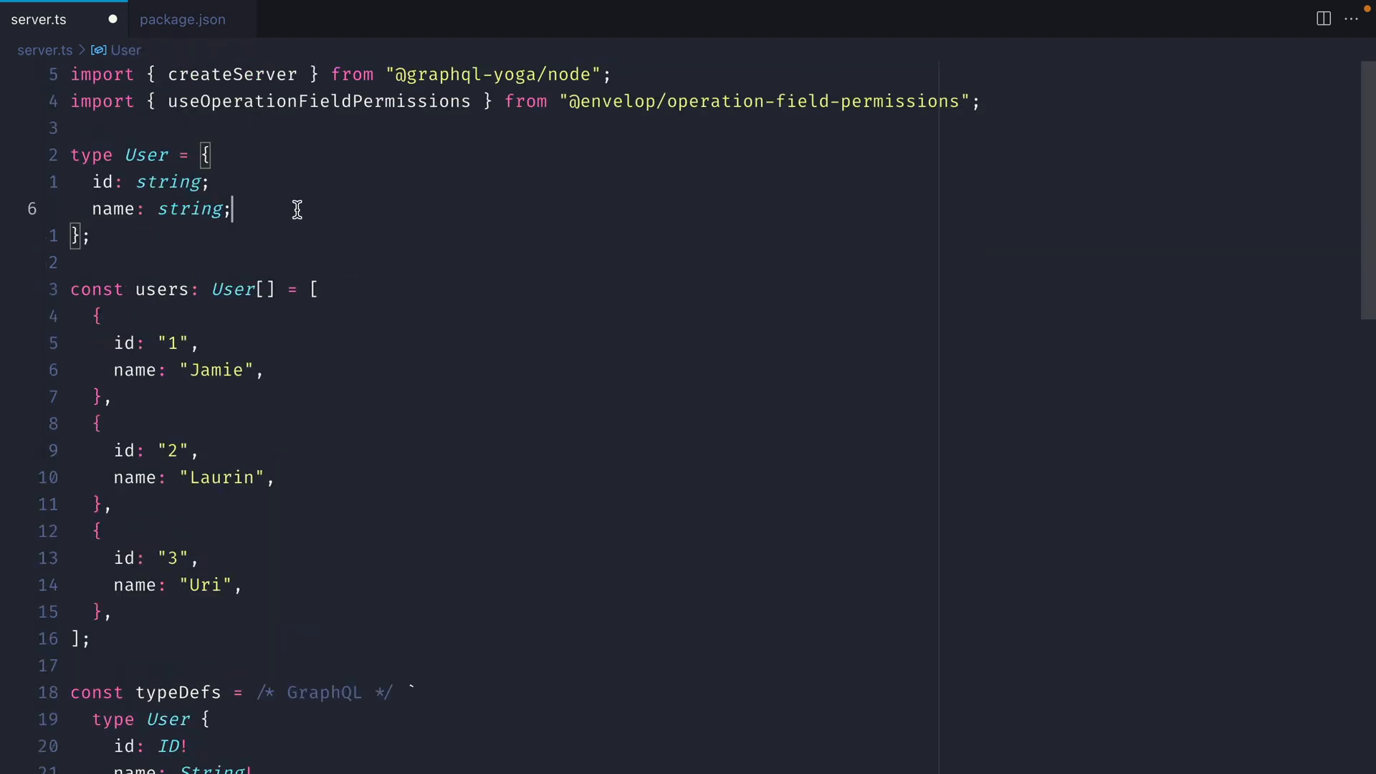
Declare an optional permissions: string[] field on the user type.
type("permis")
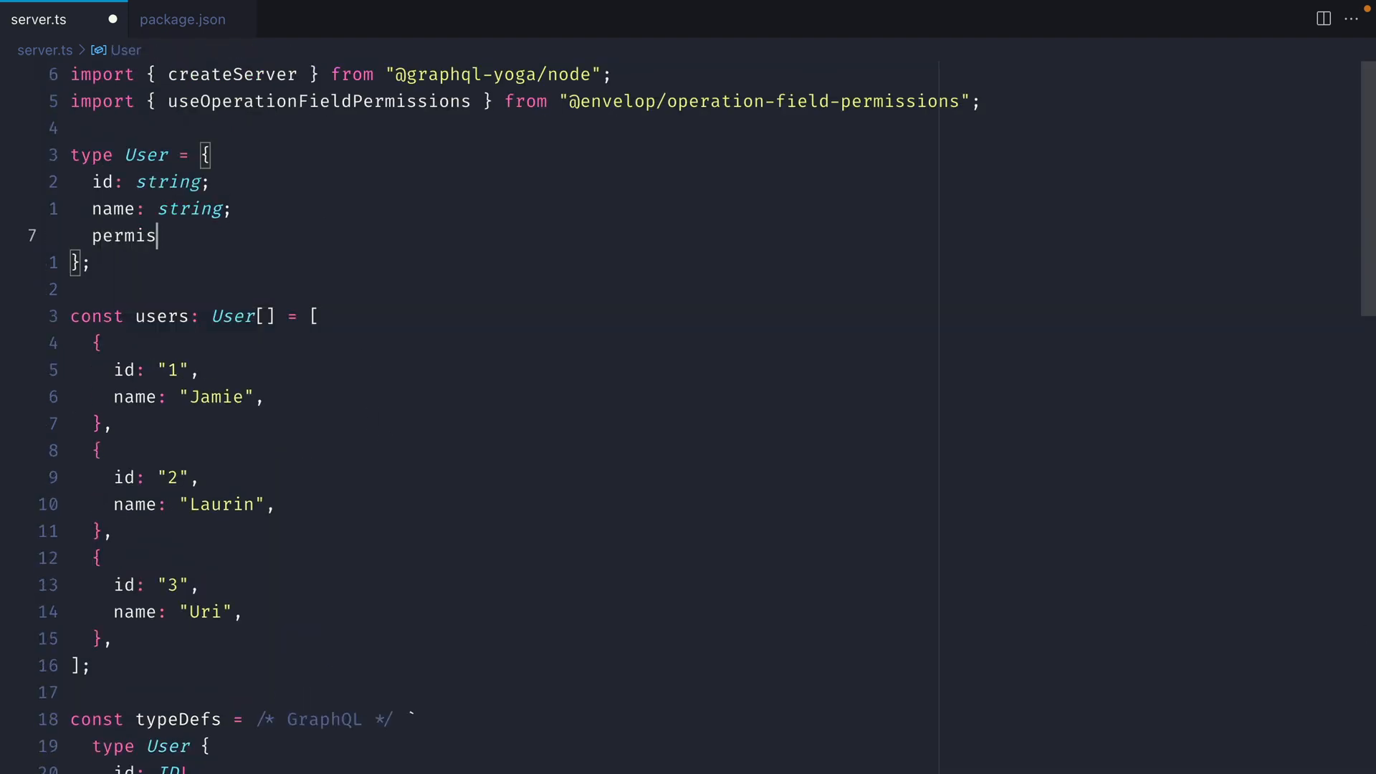
type("sions: string")
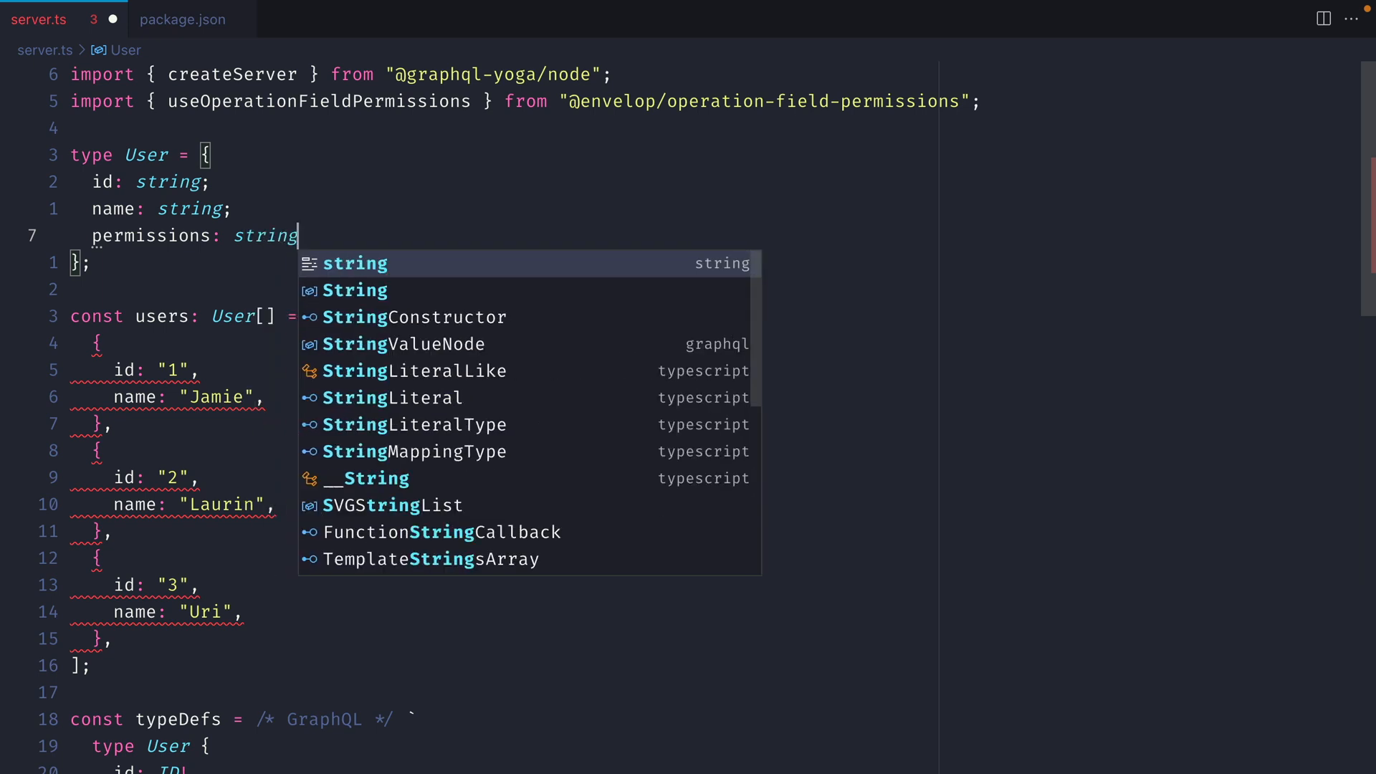
type("[]")
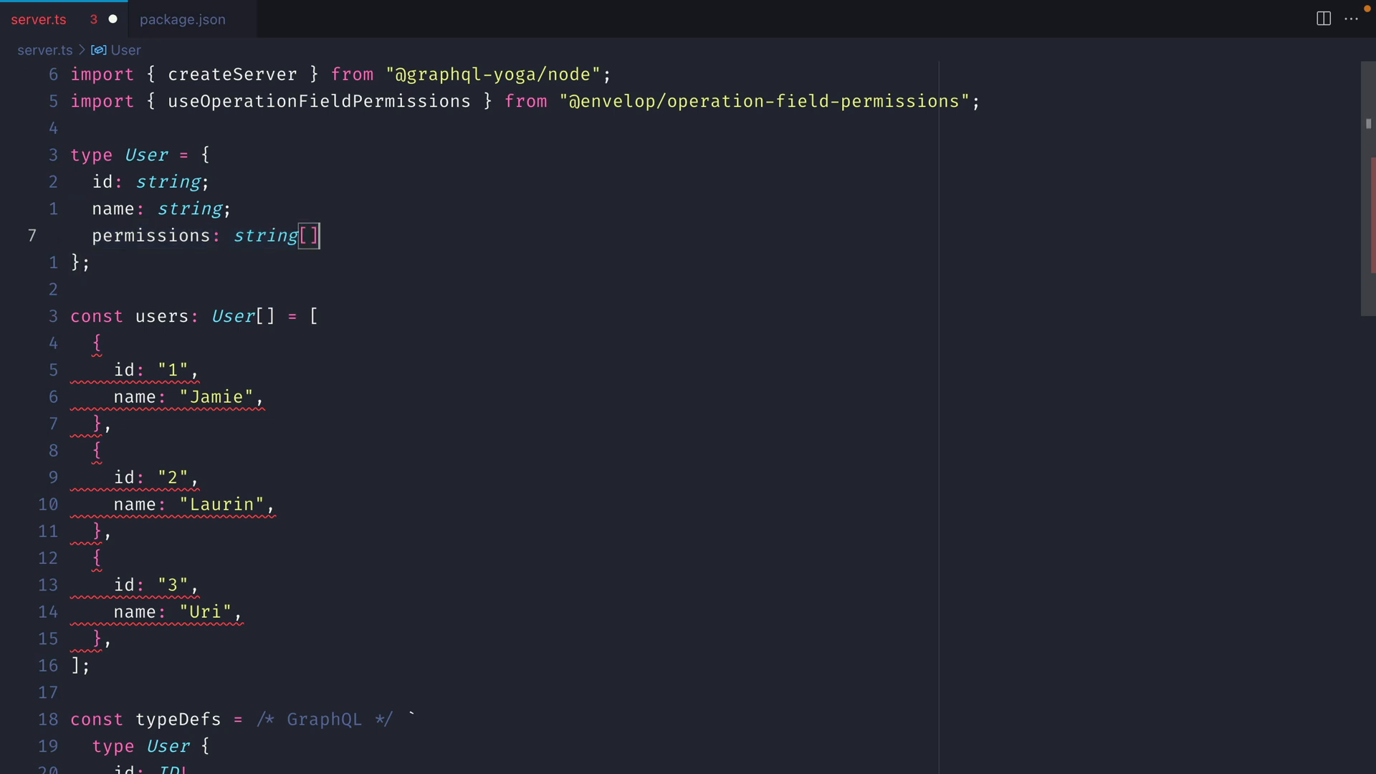
type("?")
type("permissions: ['")
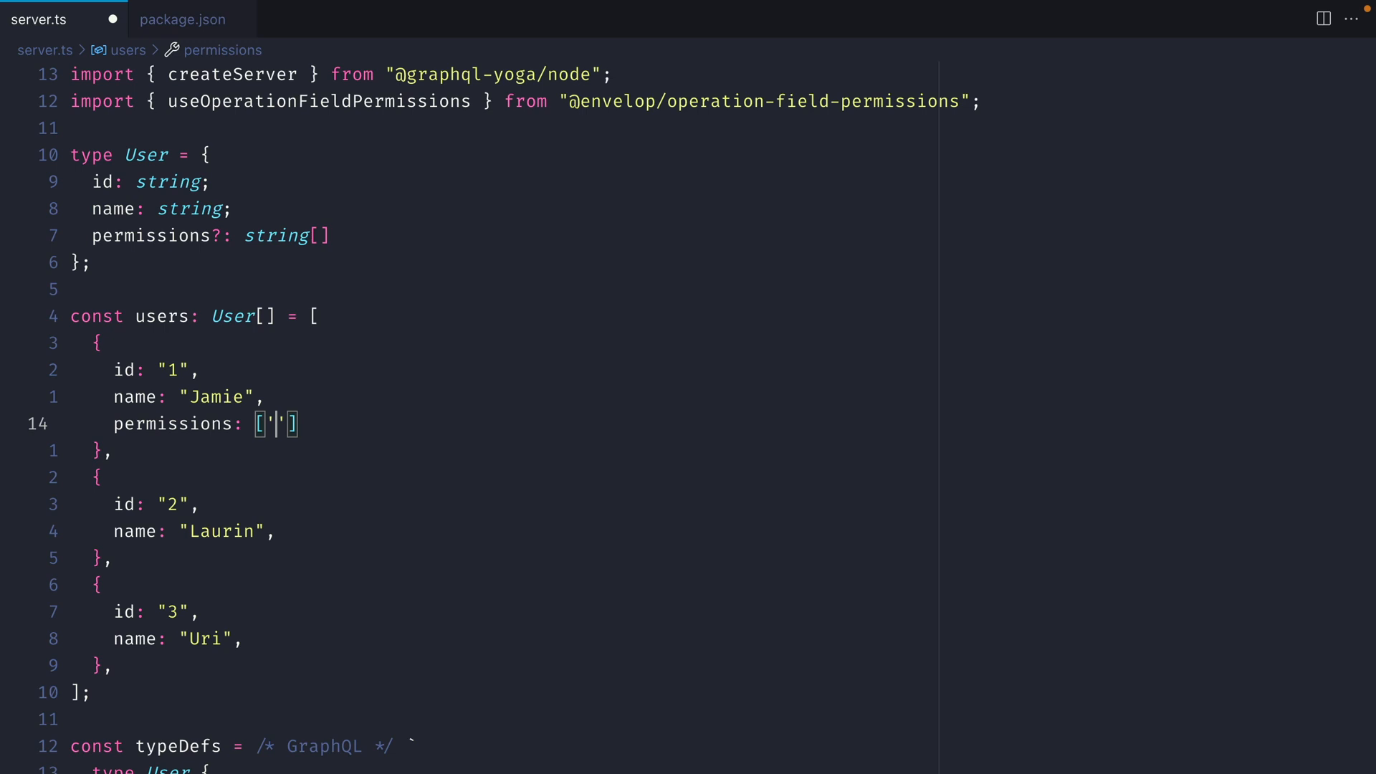
Give Jamie Query.user and User.id permissions, and Laurin Query.user and User.*.
type("Query.")
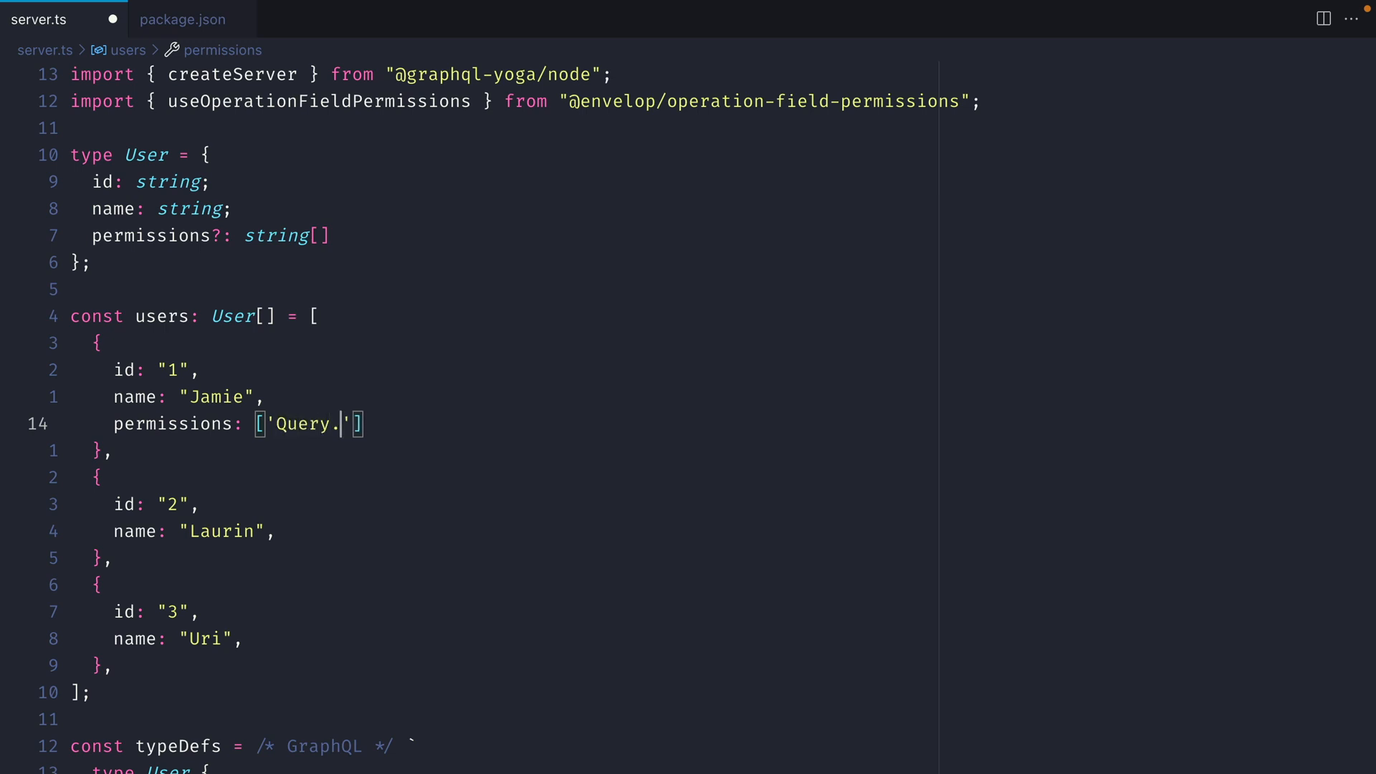
type("user")
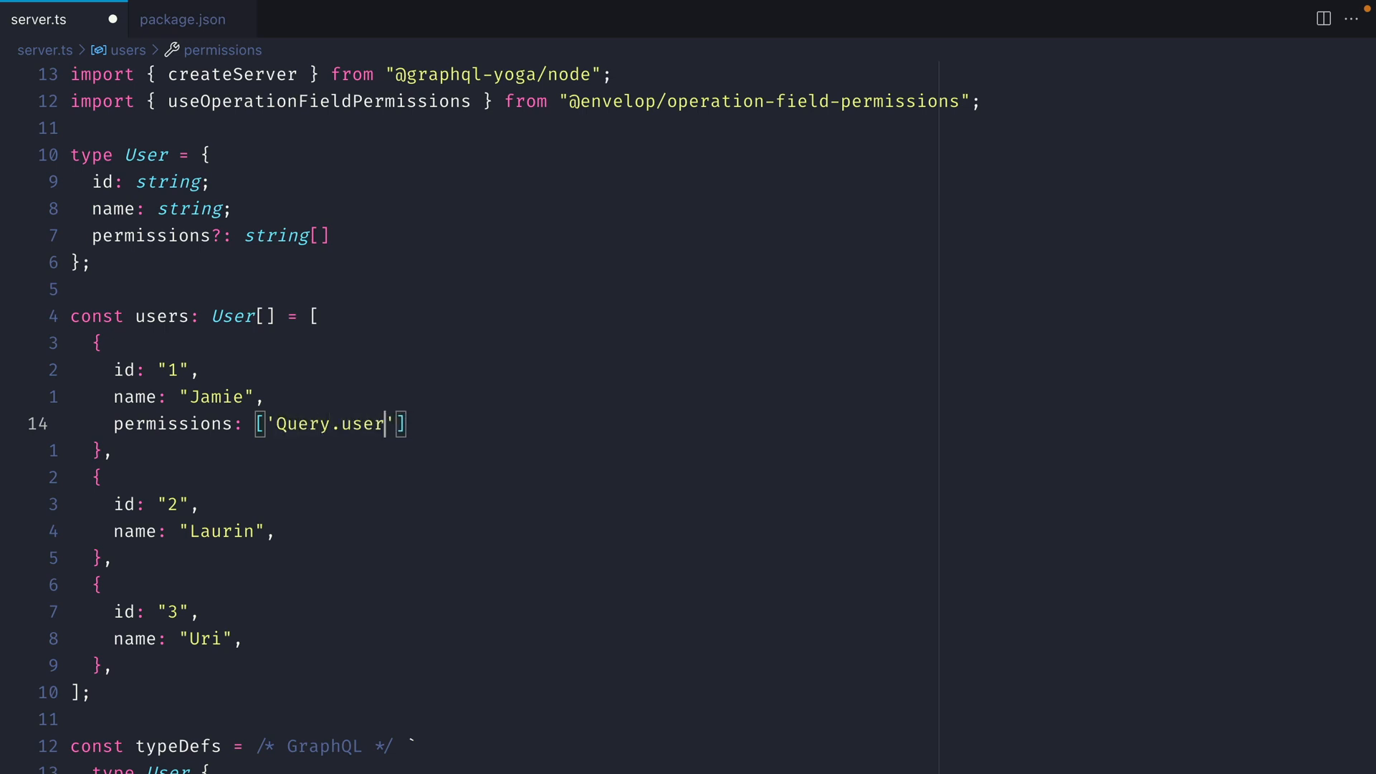
type(", ''")
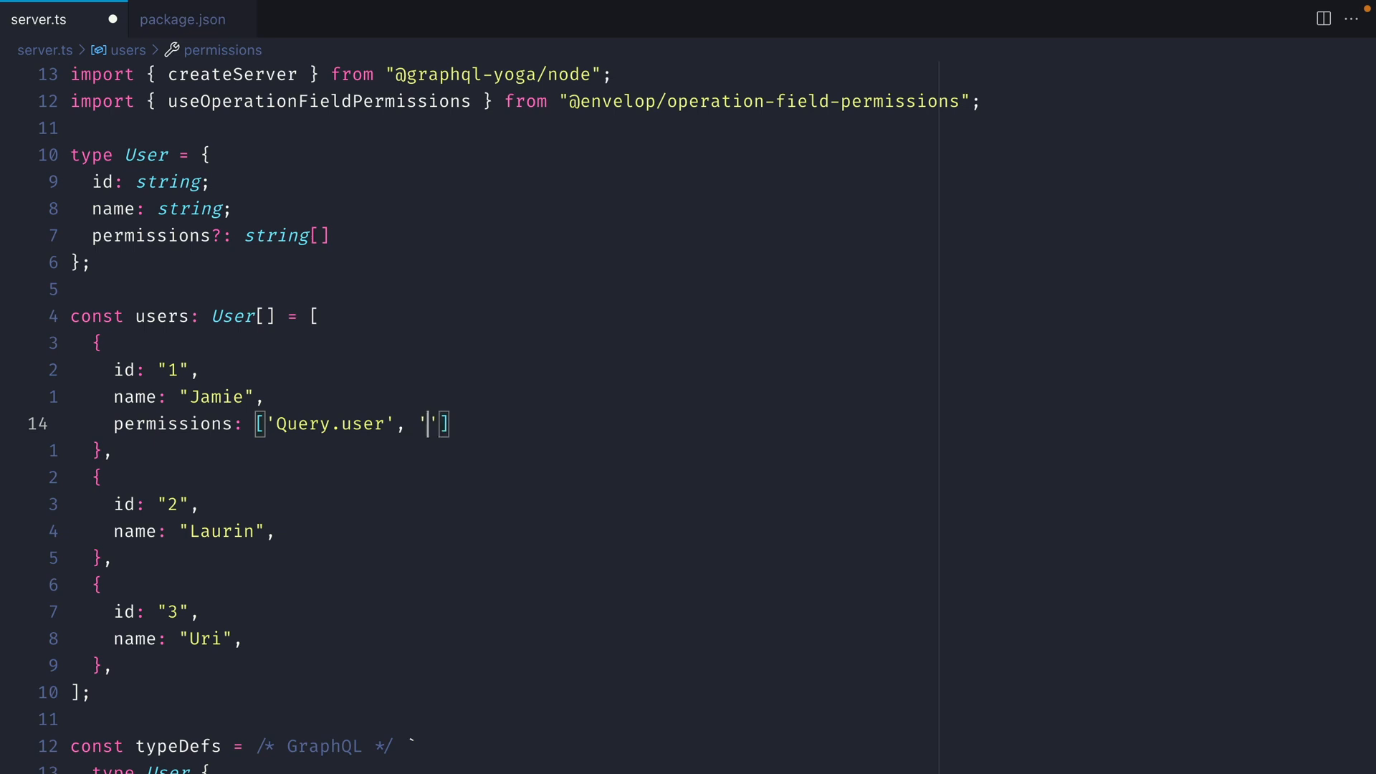
type("User.id")
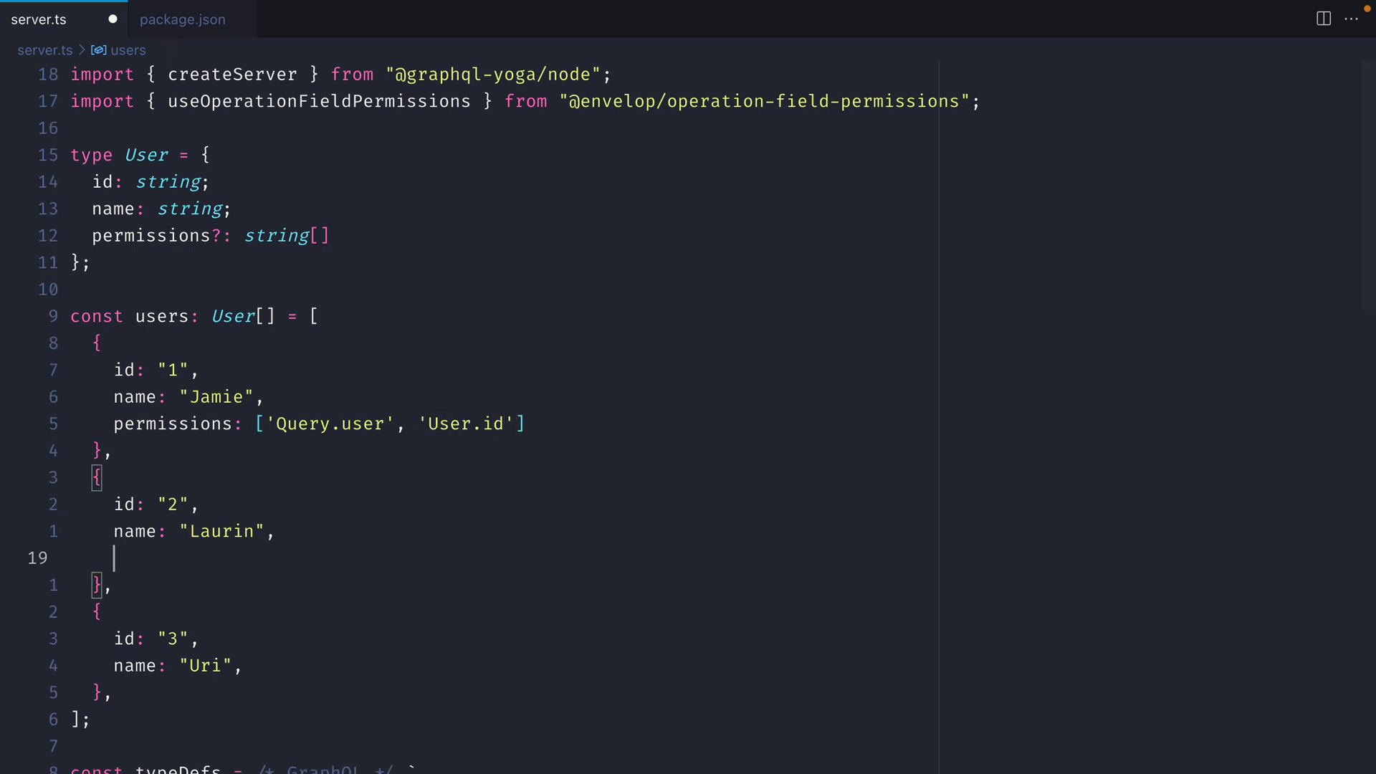
type("permissions: ['Qu']")
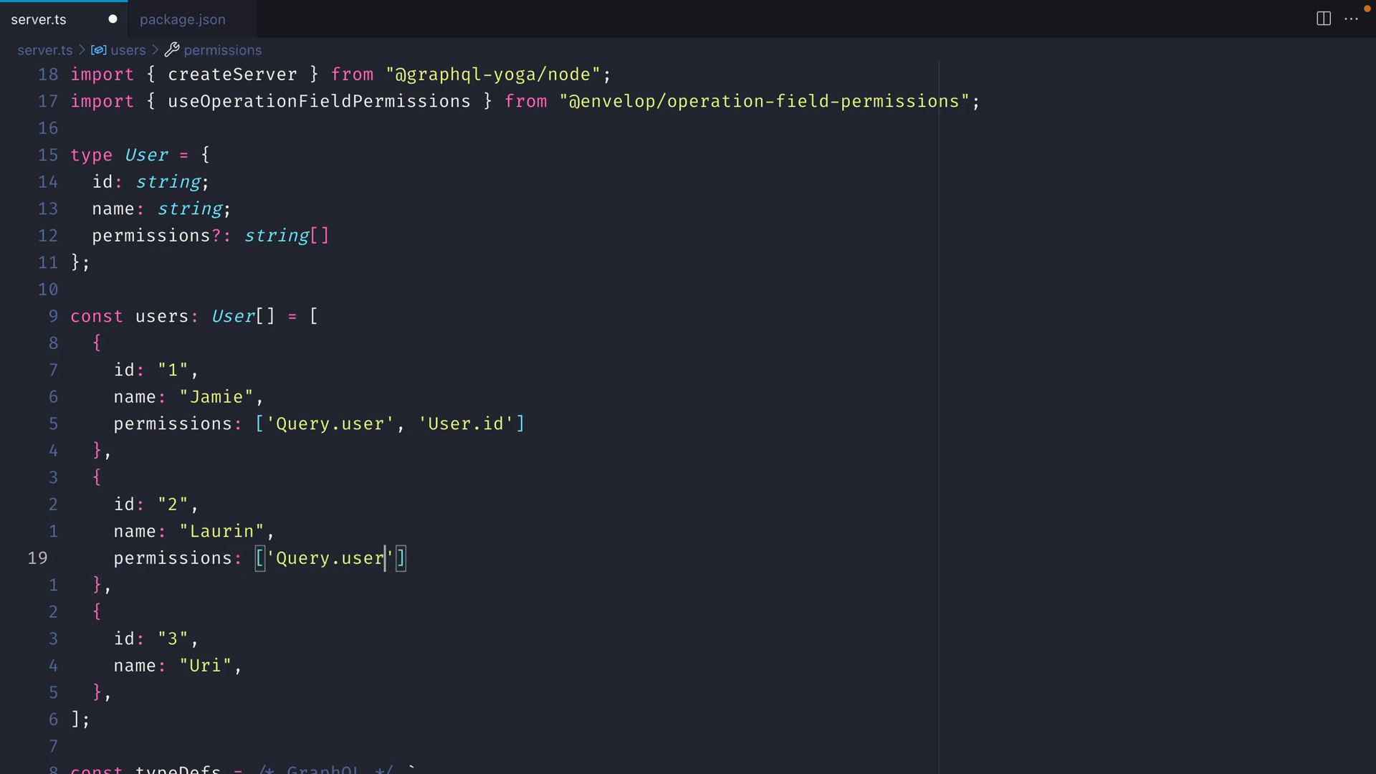
type(", \"\"")
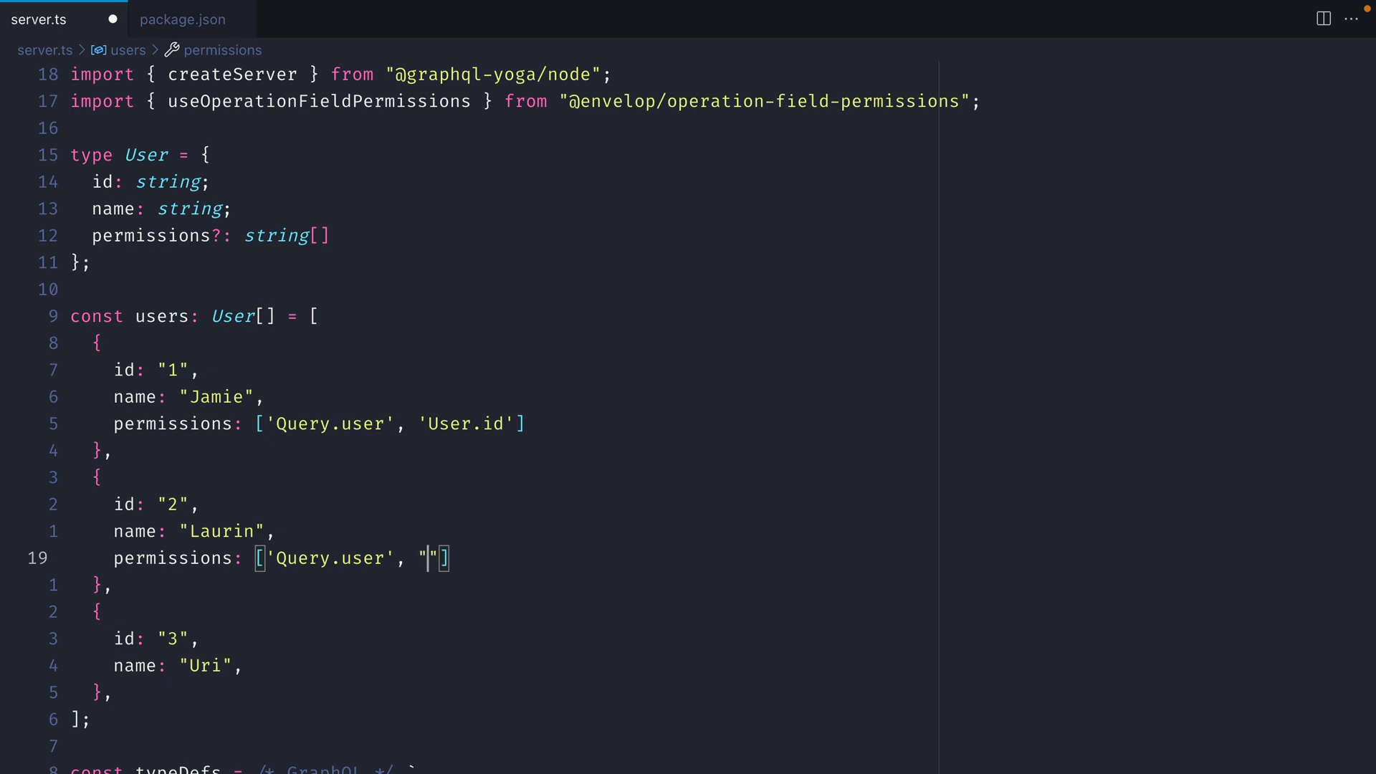
type("User.*")
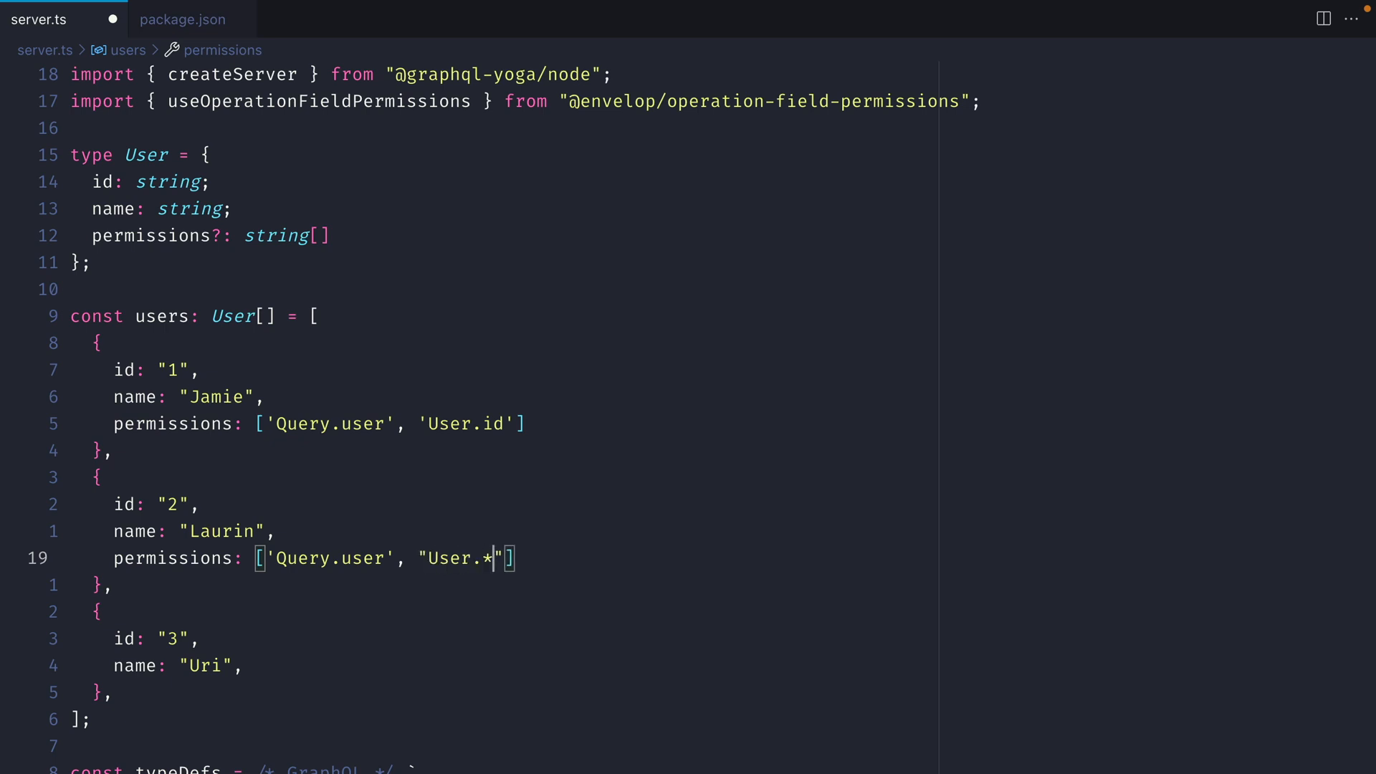
Give Uri the permissions Query.*, Mutation.promoteUser and Mutation.deleteUser.
type("permissions: []")
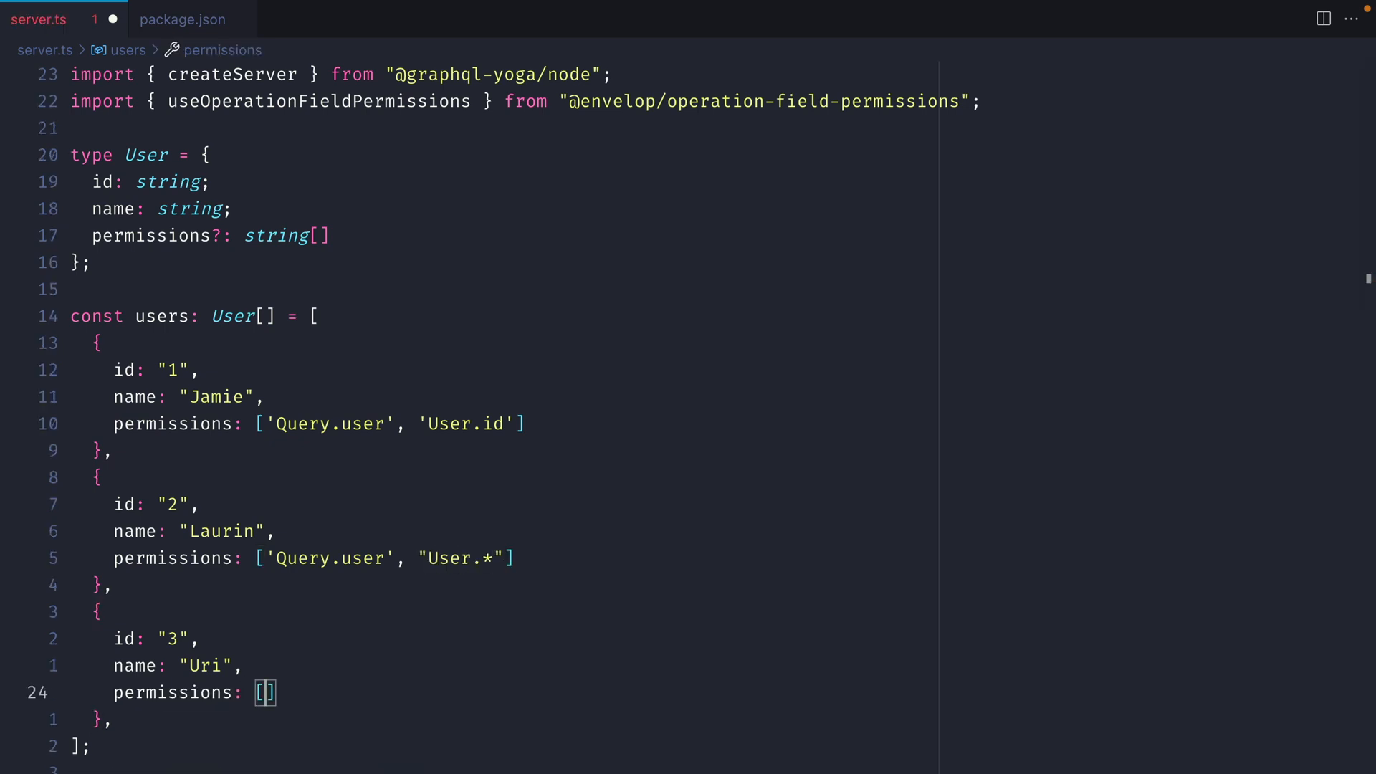
type("'Query.*'")
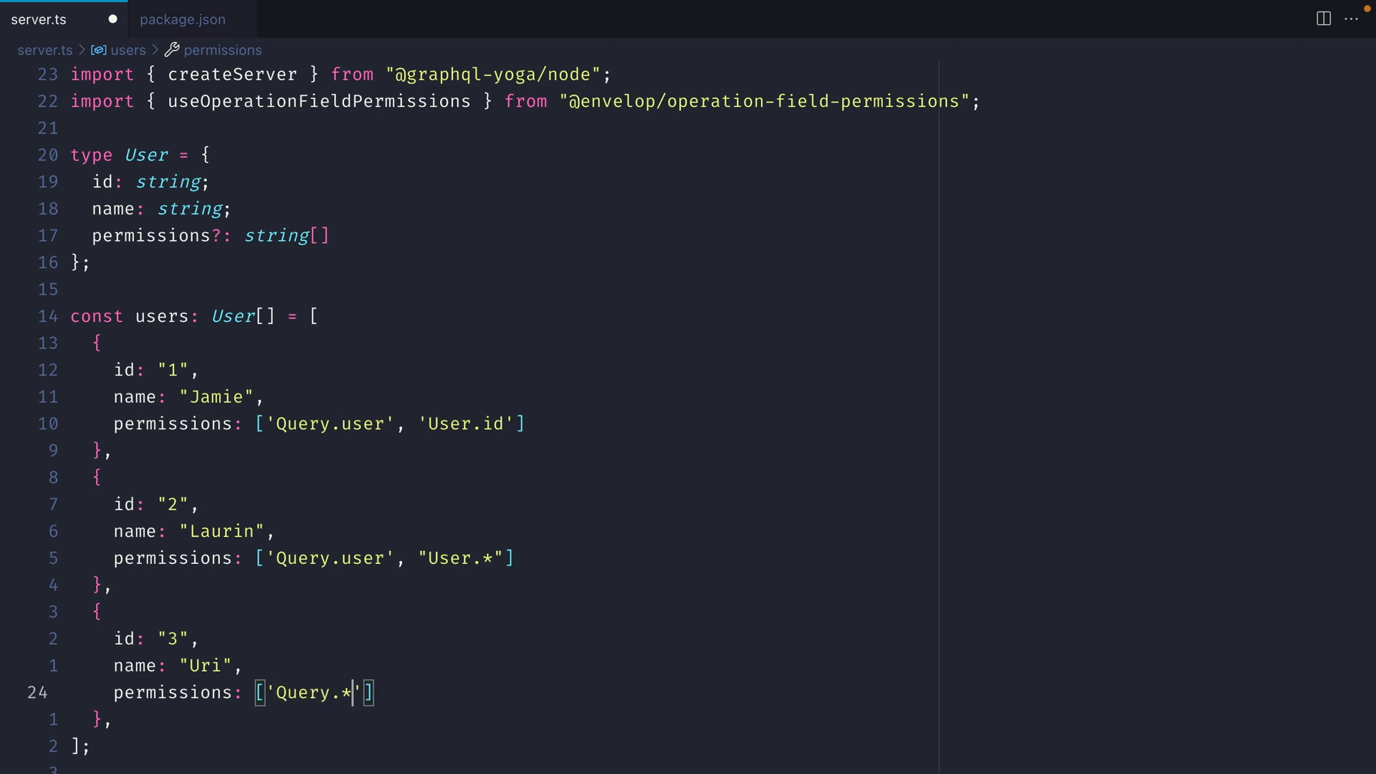
type(", \"")
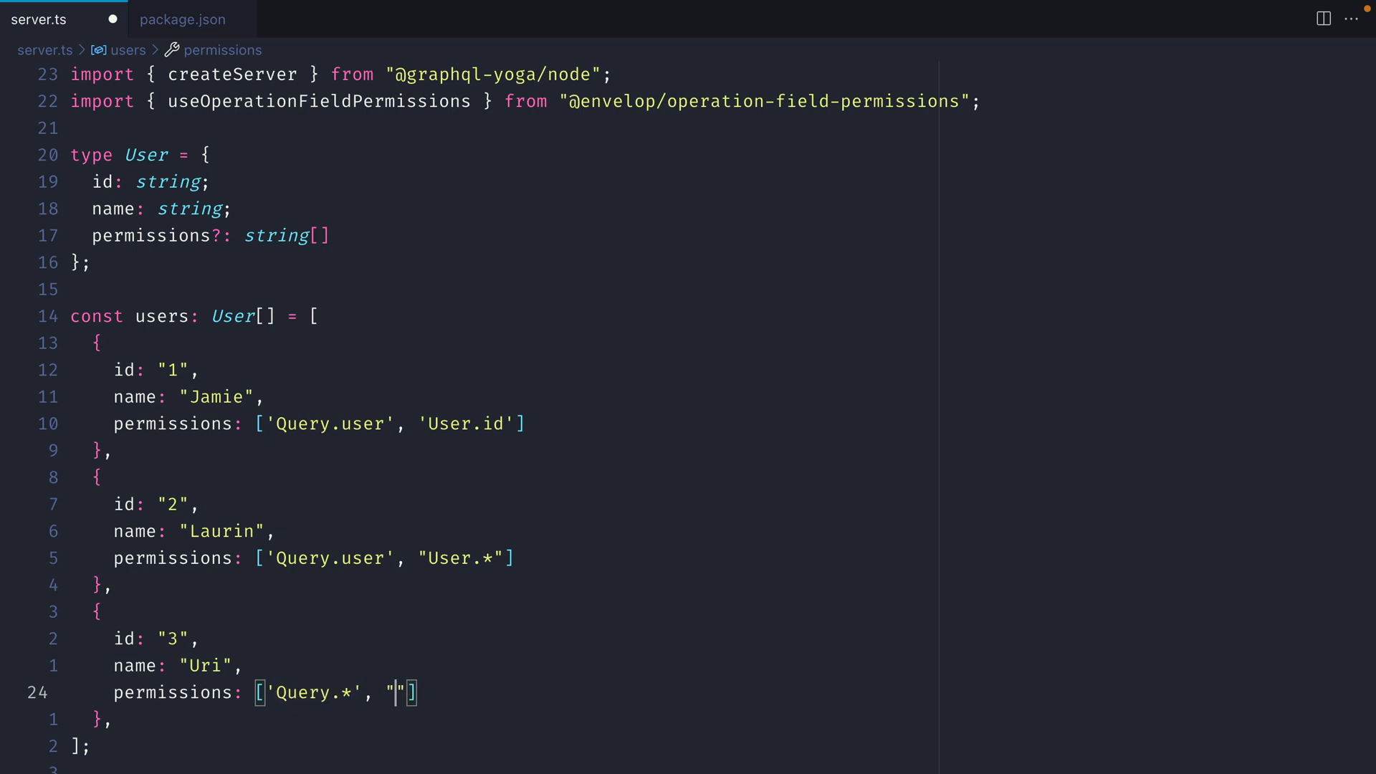
type("Mutation.PromoteUser\", \"Mutation")
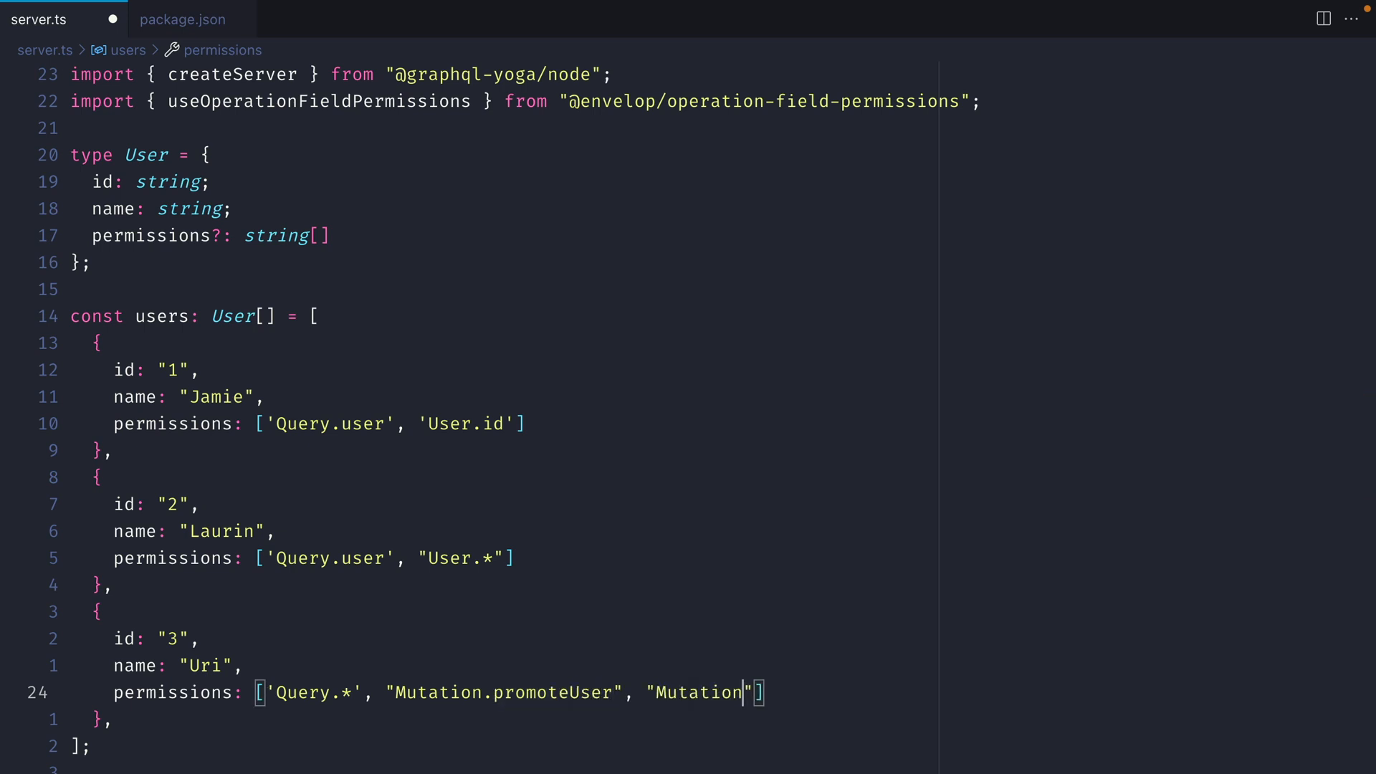
type(".deleteUser")
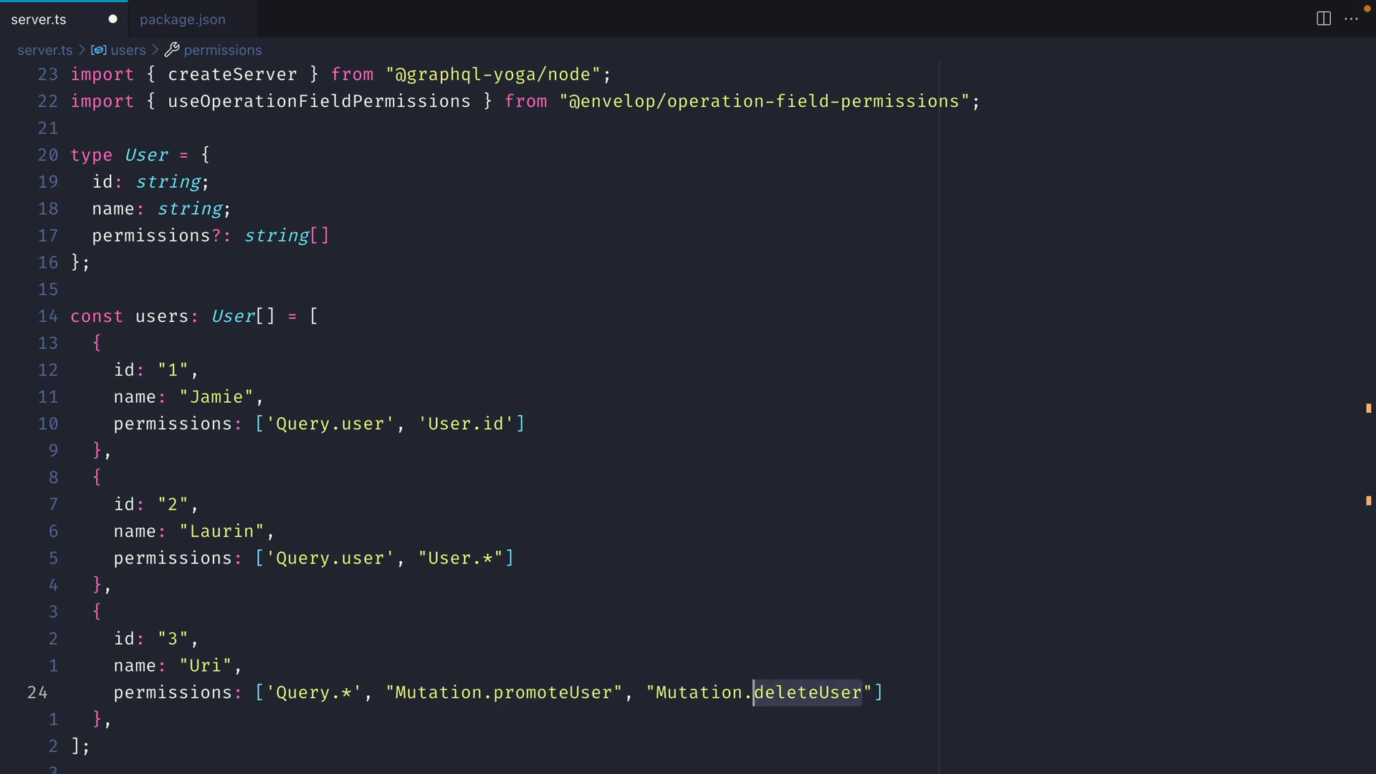
type("*")
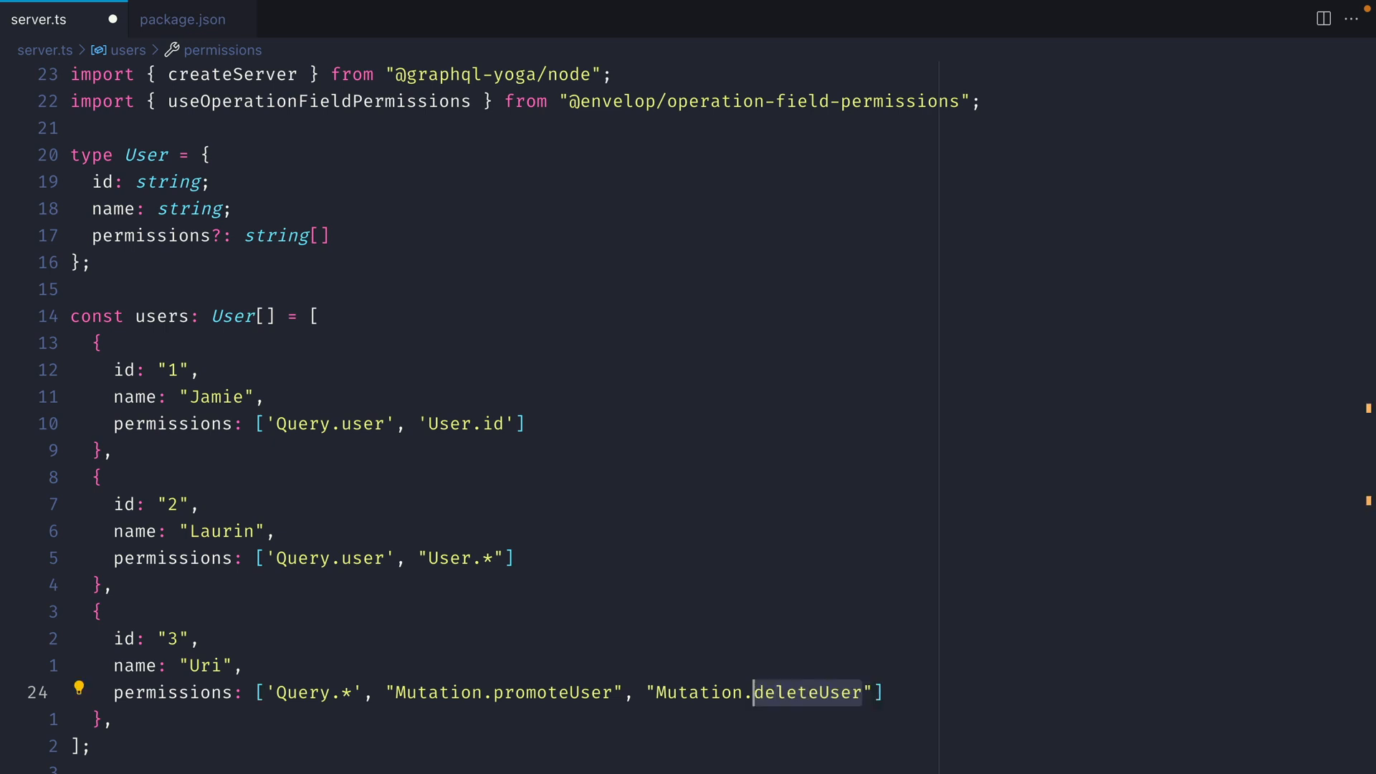
scroll("down", 3)
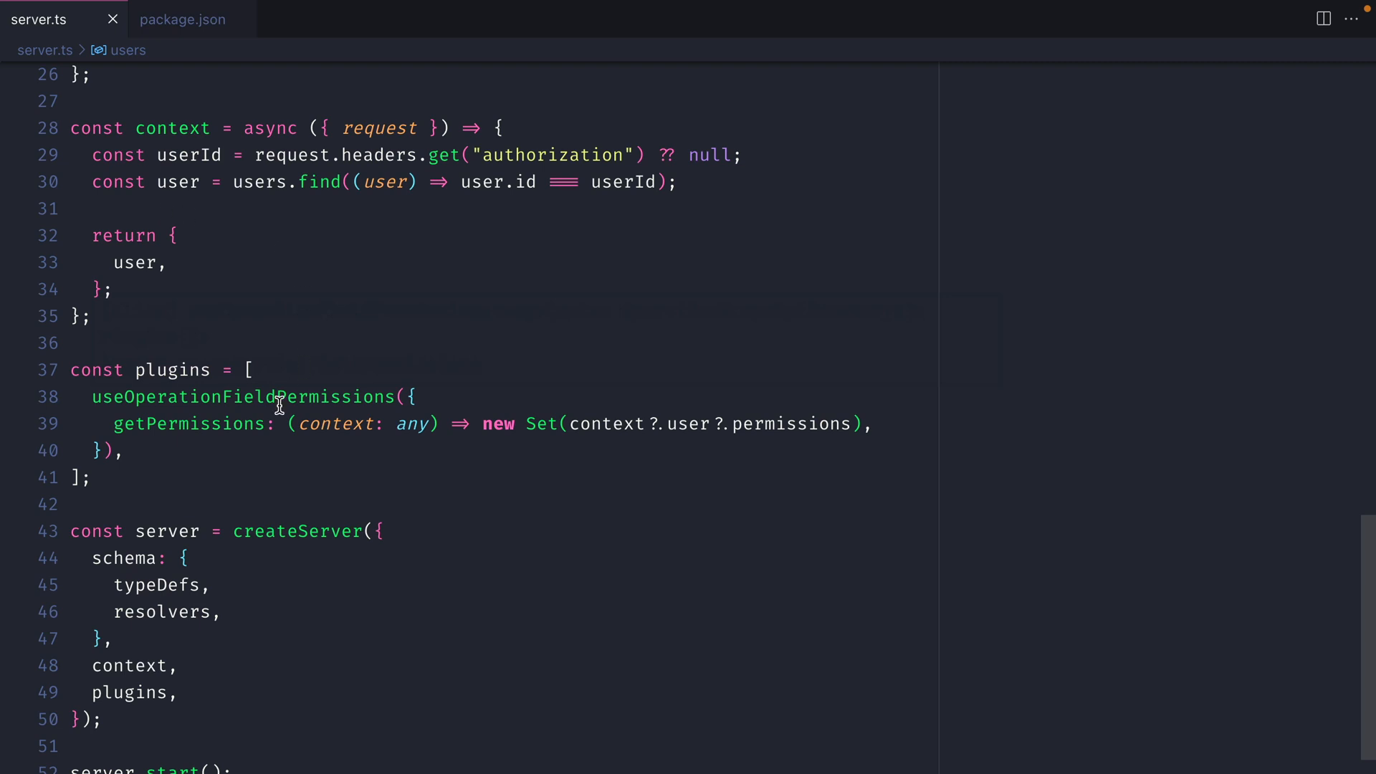
mouse_move(335, 424)
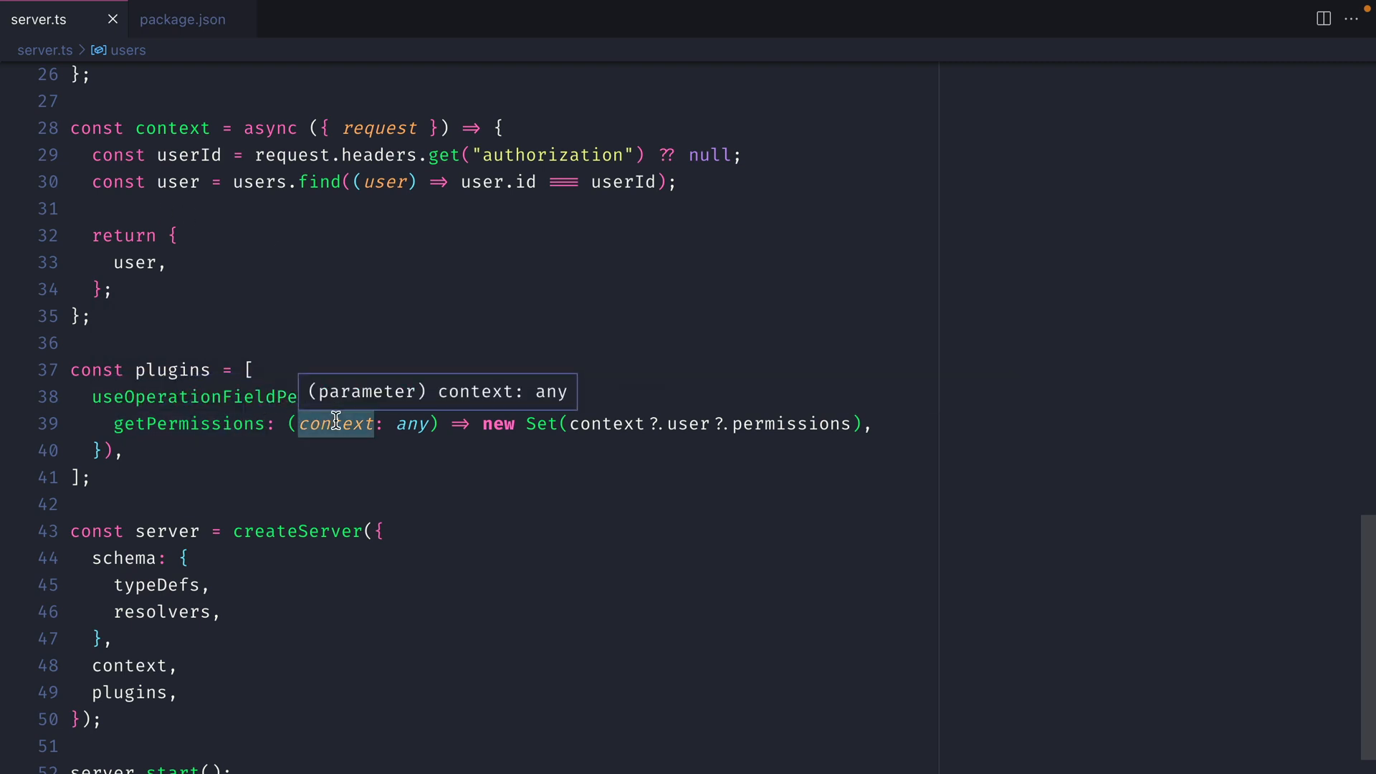
mouse_move(794, 420)
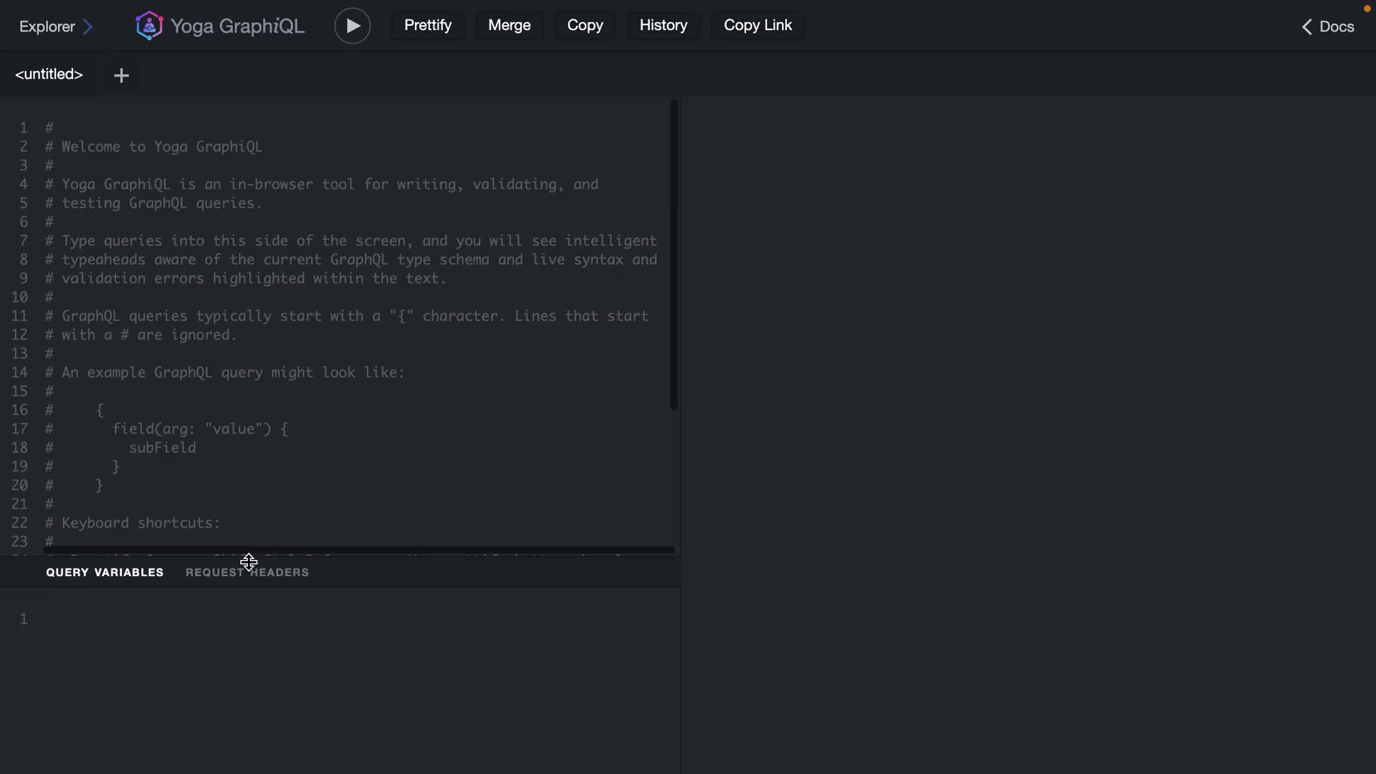
Set the request header "Authorization": "1".
left_click(247, 571)
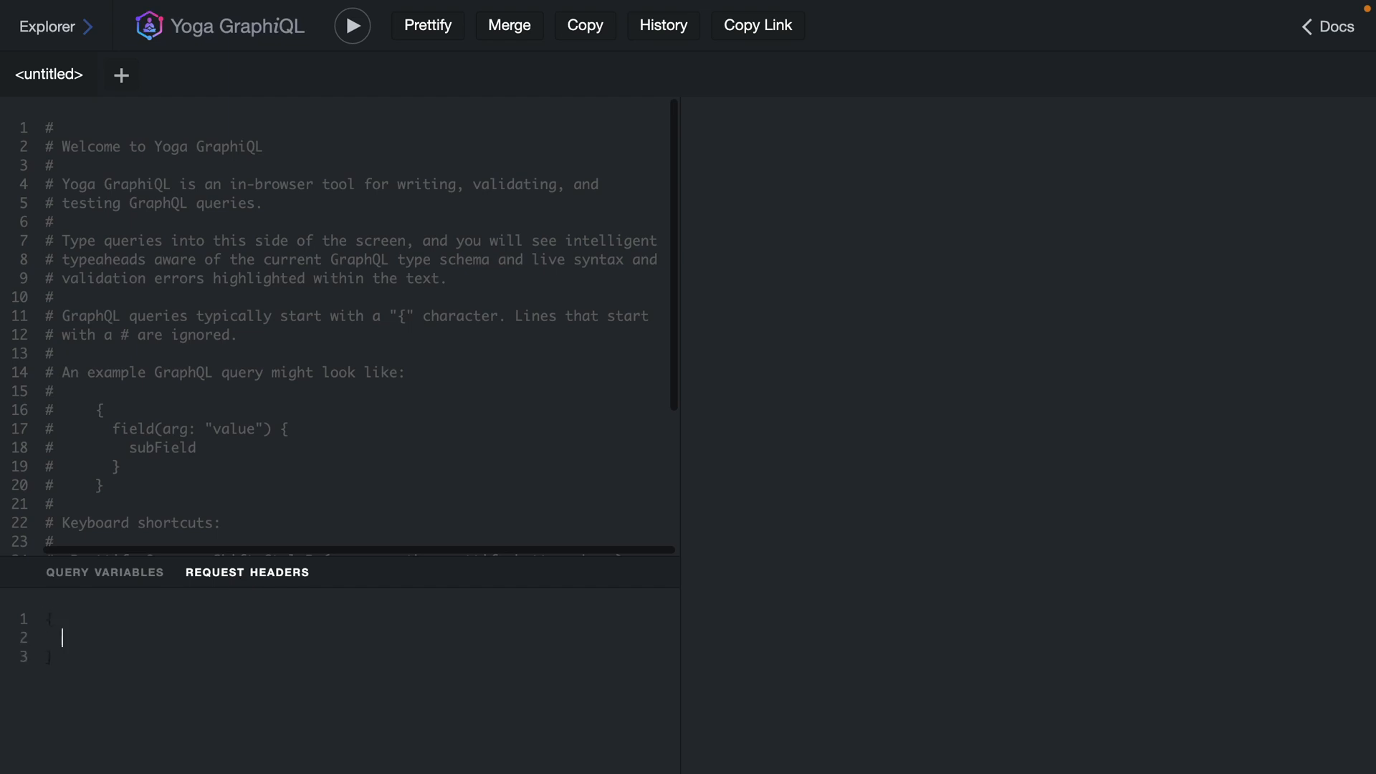
type("\"Authorizati\"")
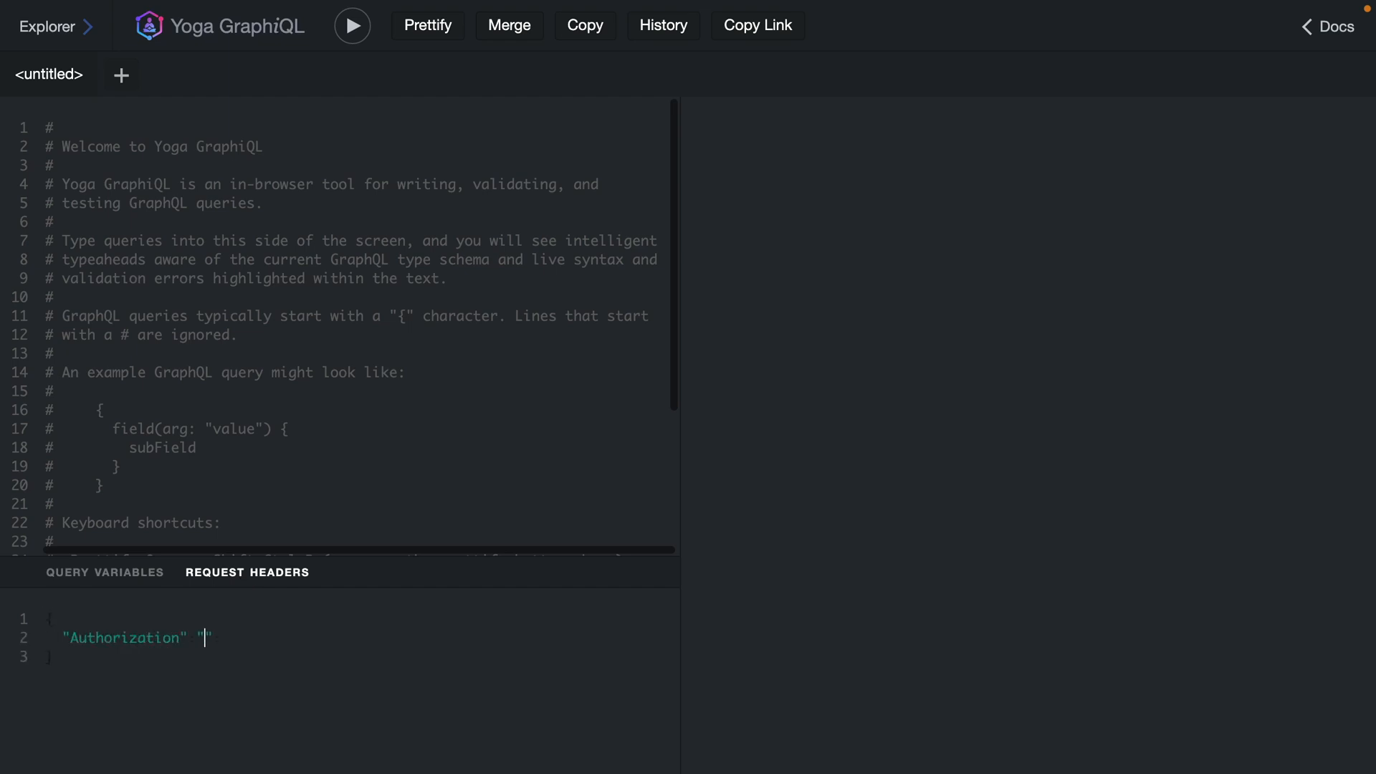
type("1")
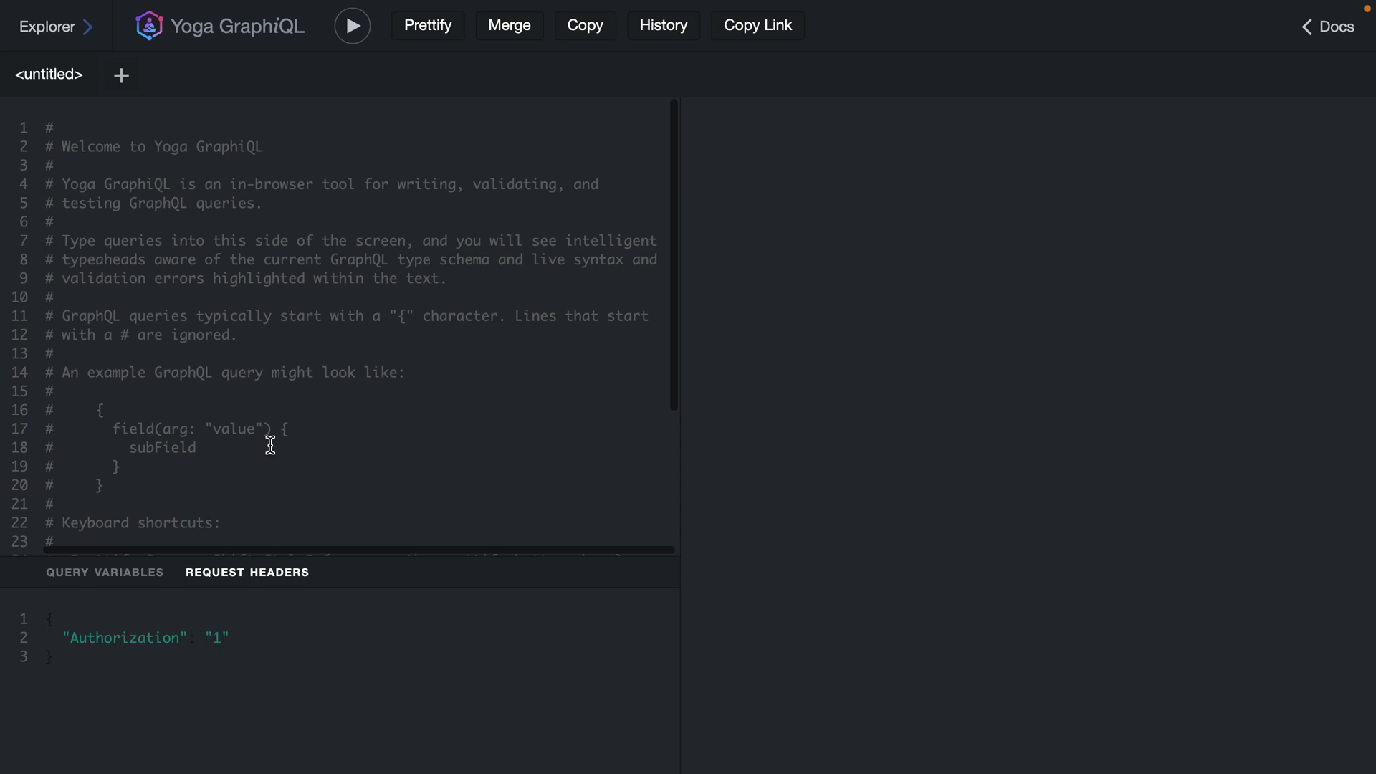
Query user(id: "1") for id and name, denied with header 1, then returned with header 2.
type("{\\n  user(id)\\n}")
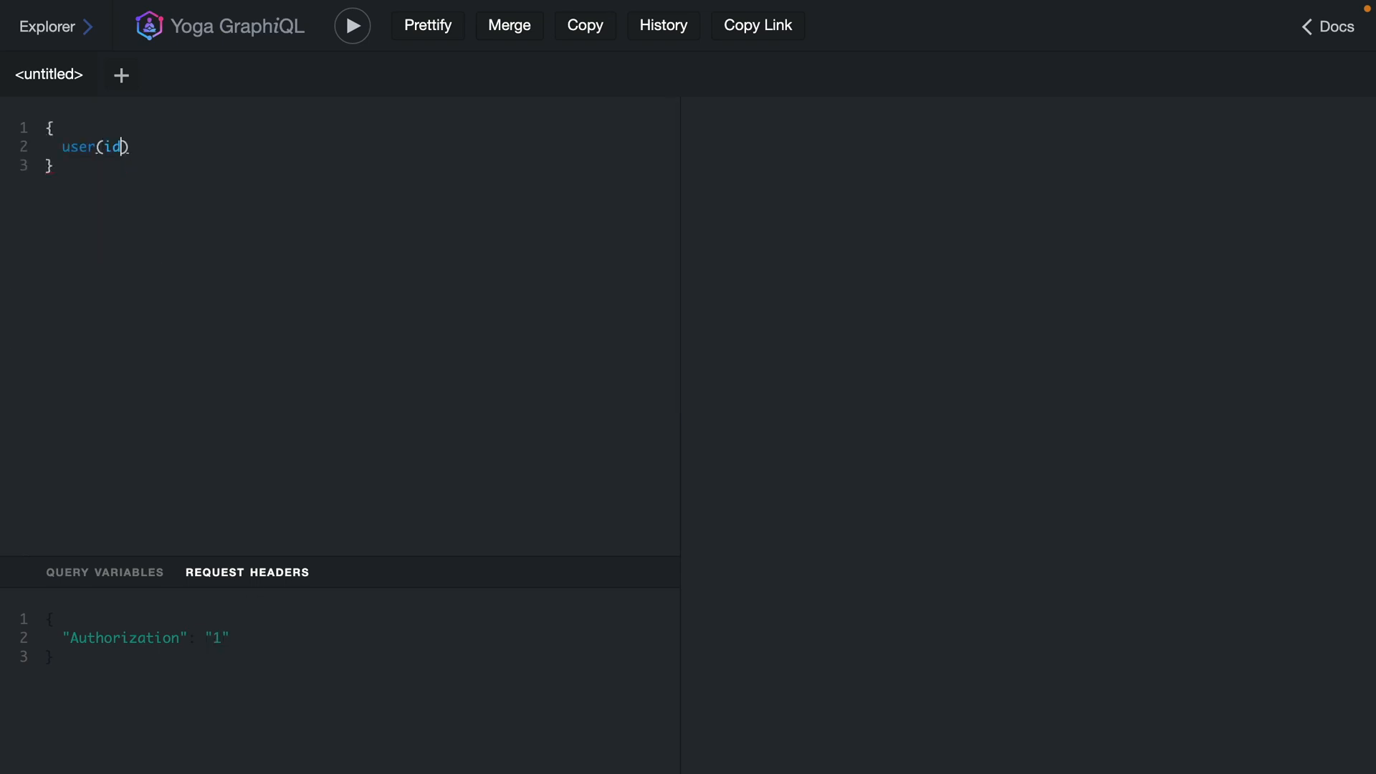
type(": \"1\"")
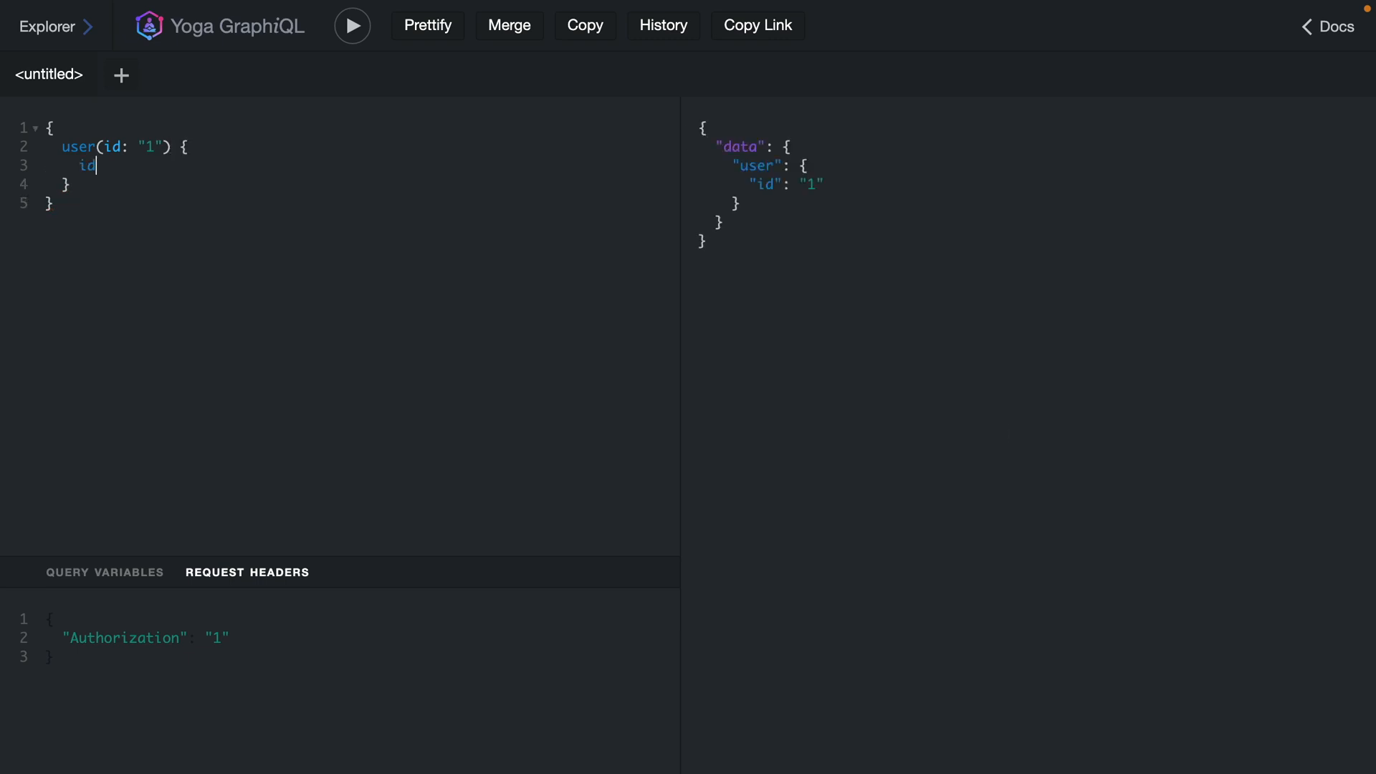
type("name")
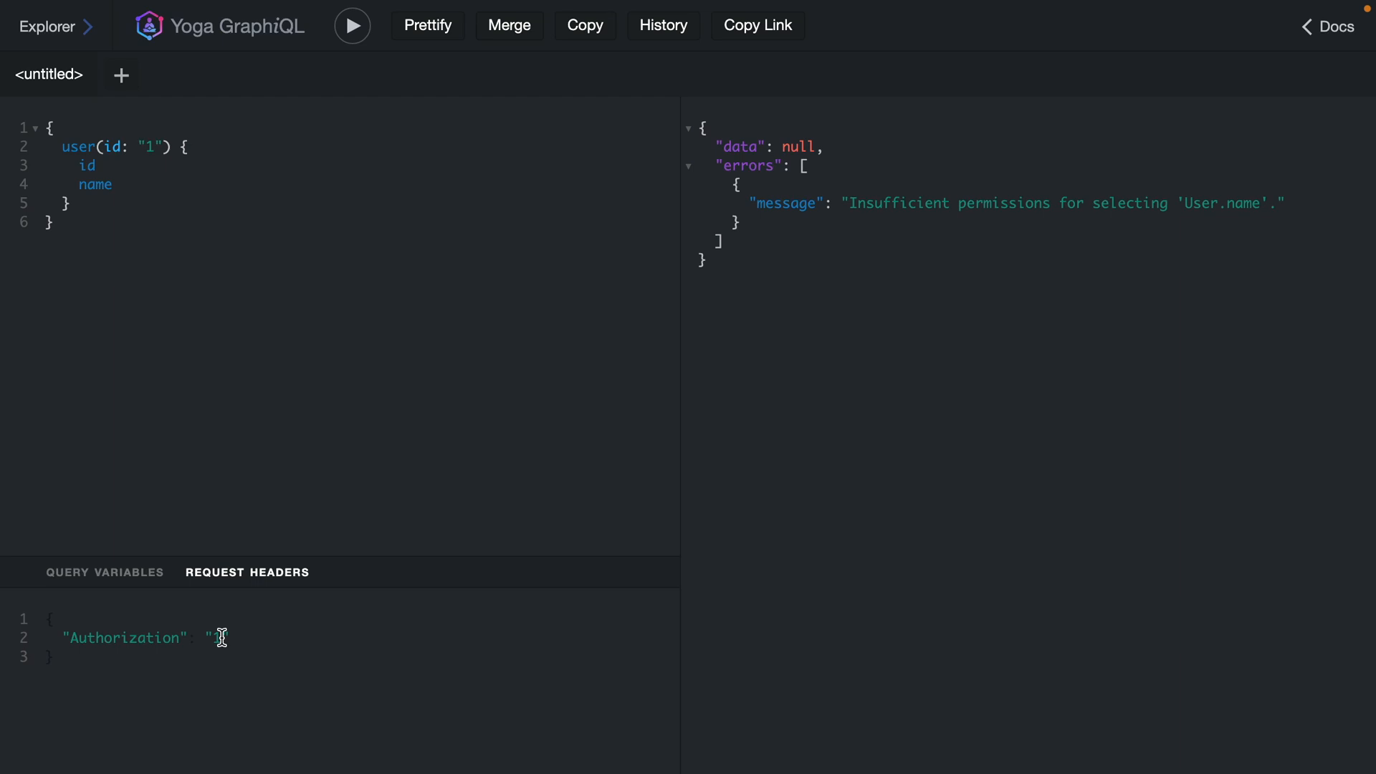
type("2")
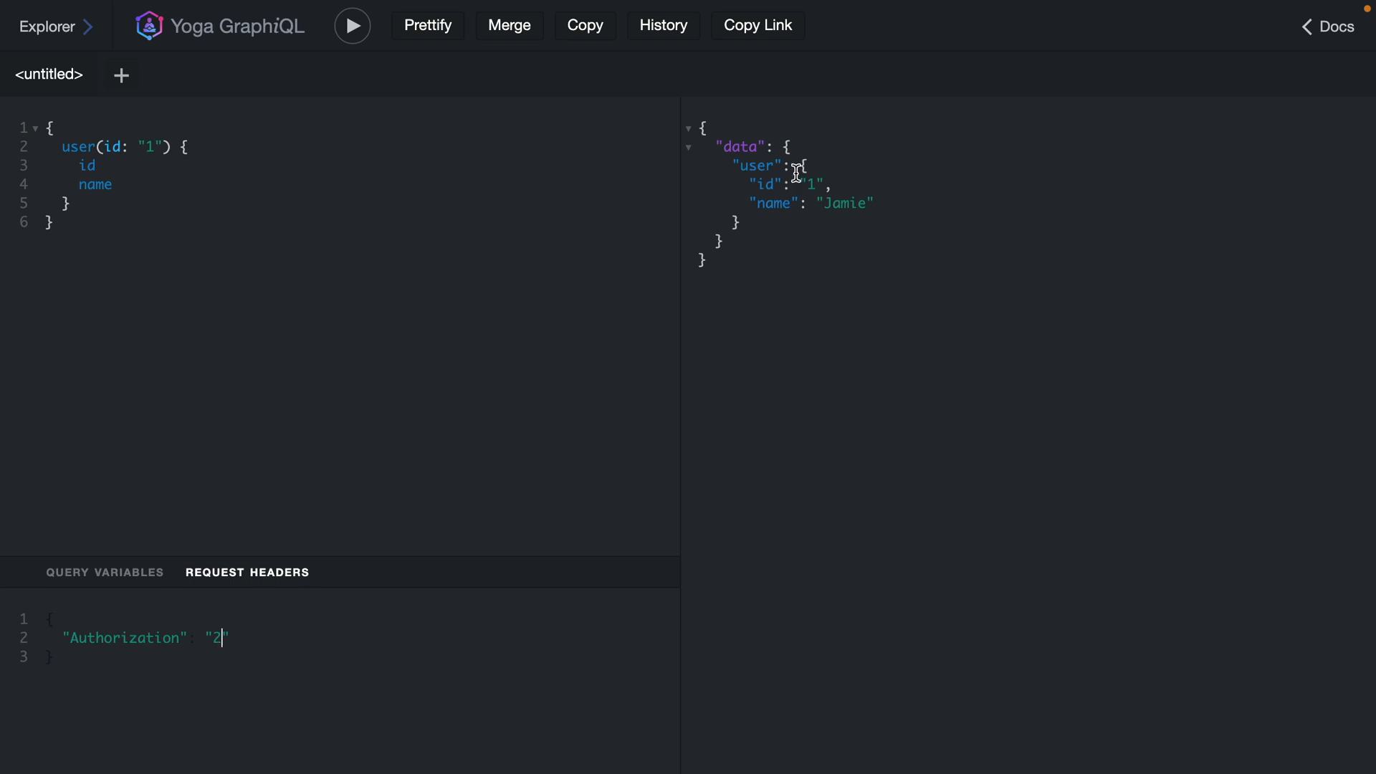
Run mutation promoteUser(id: "1") with Authorization 2, which is refused for insufficient permissions.
left_click(122, 74)
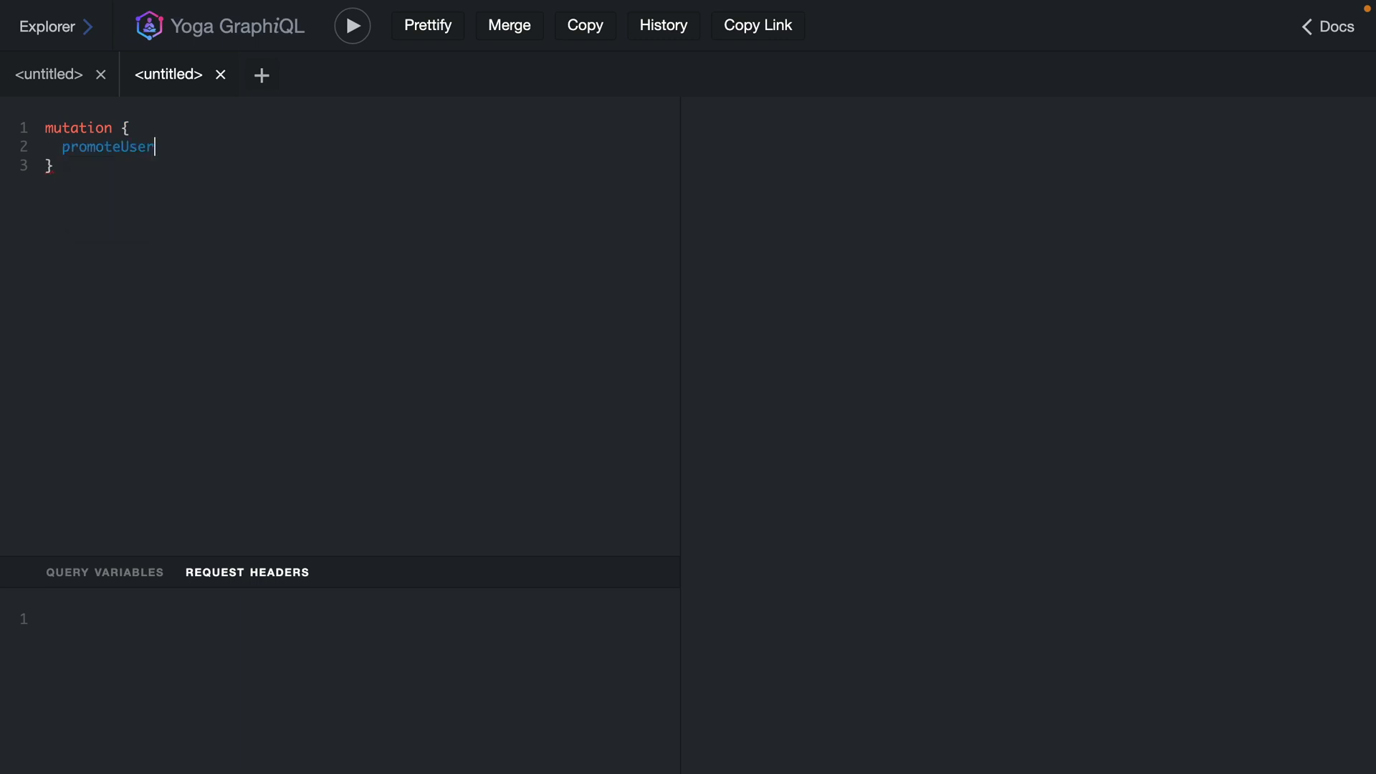
type("(id: \"1\")")
left_click(339, 688)
type("\"Authorization\": \"2\"")
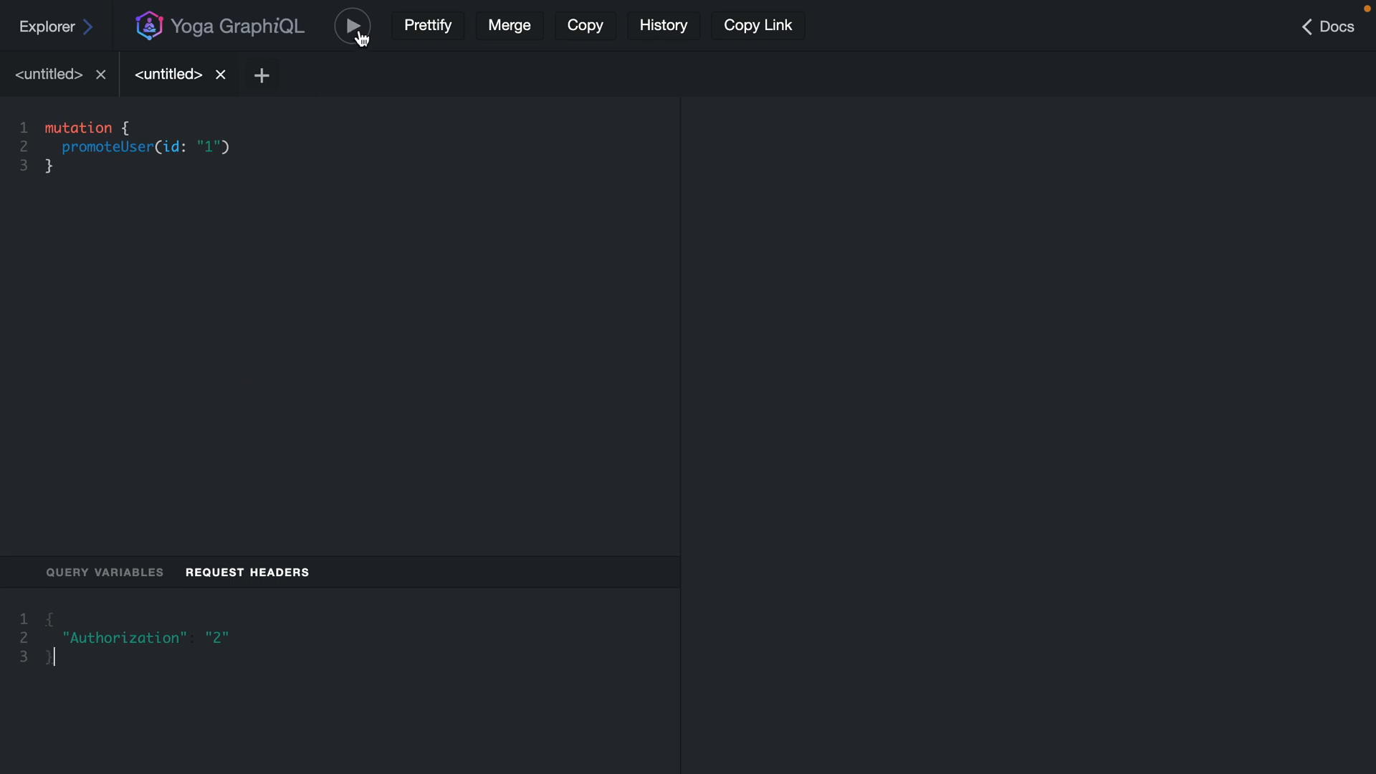
left_click(352, 24)
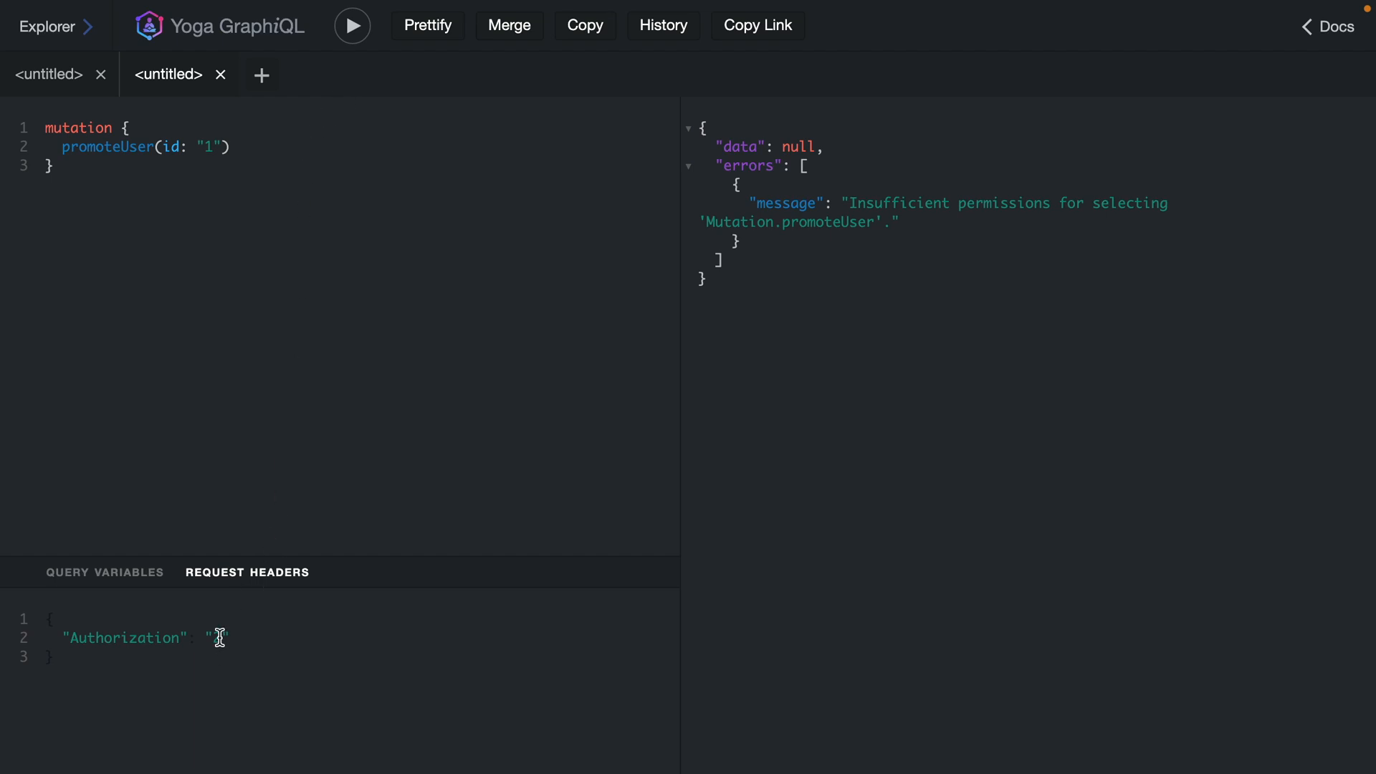
type("1")
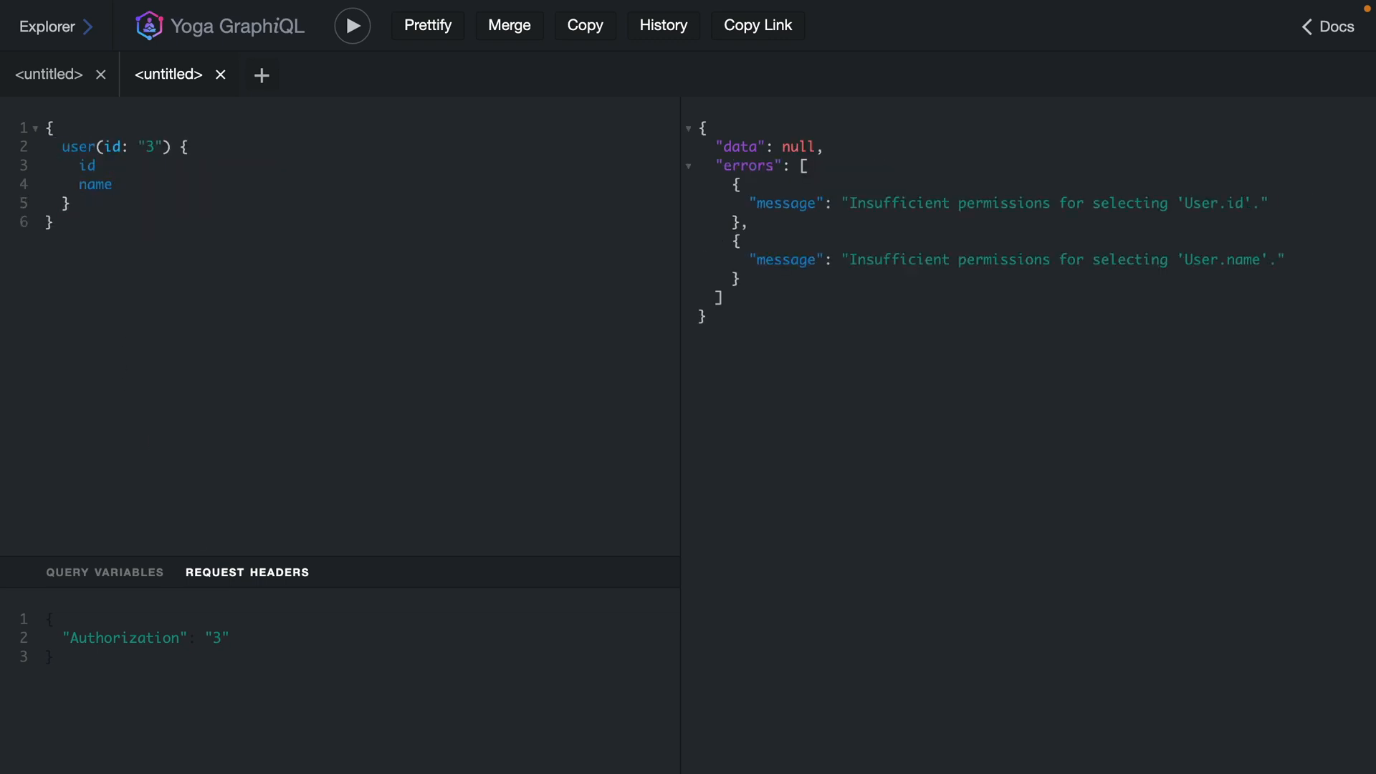
mouse_move(194, 211)
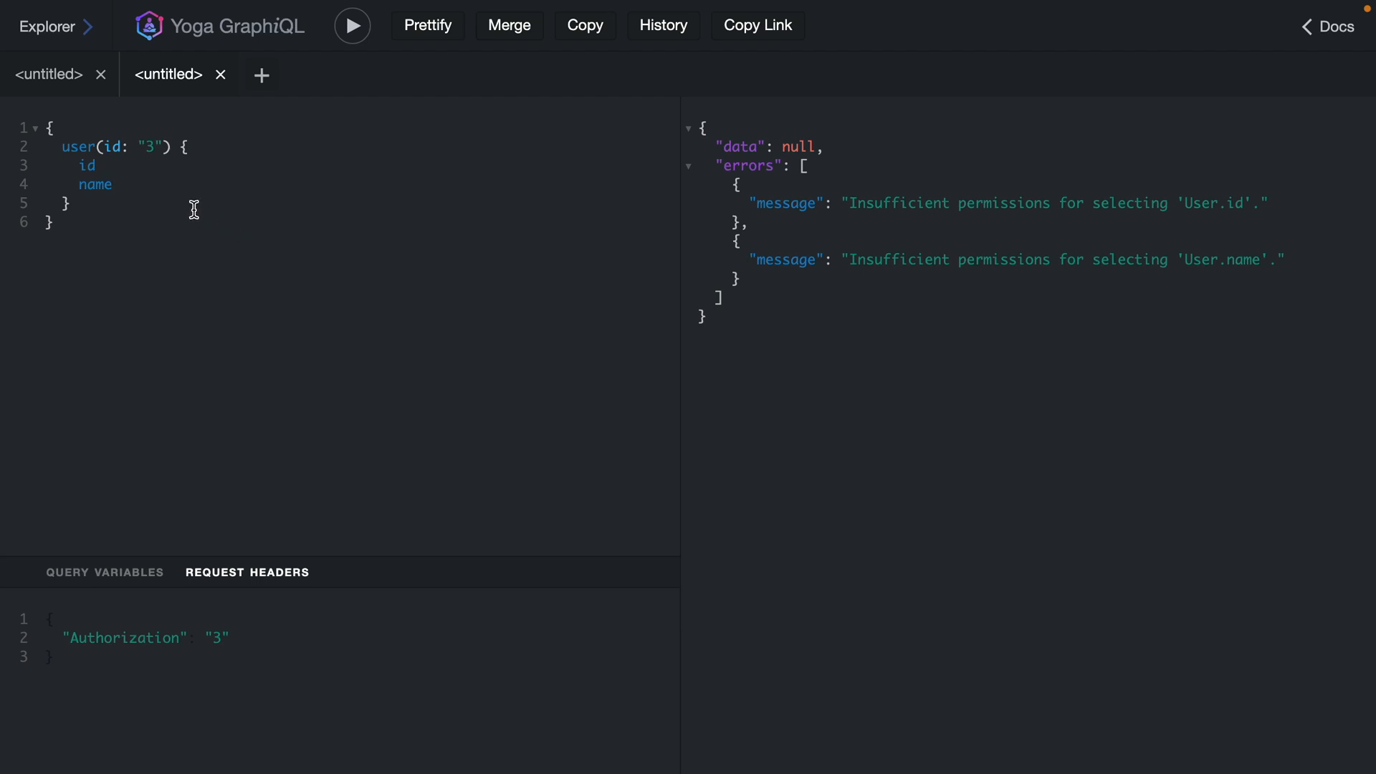
mouse_move(215, 632)
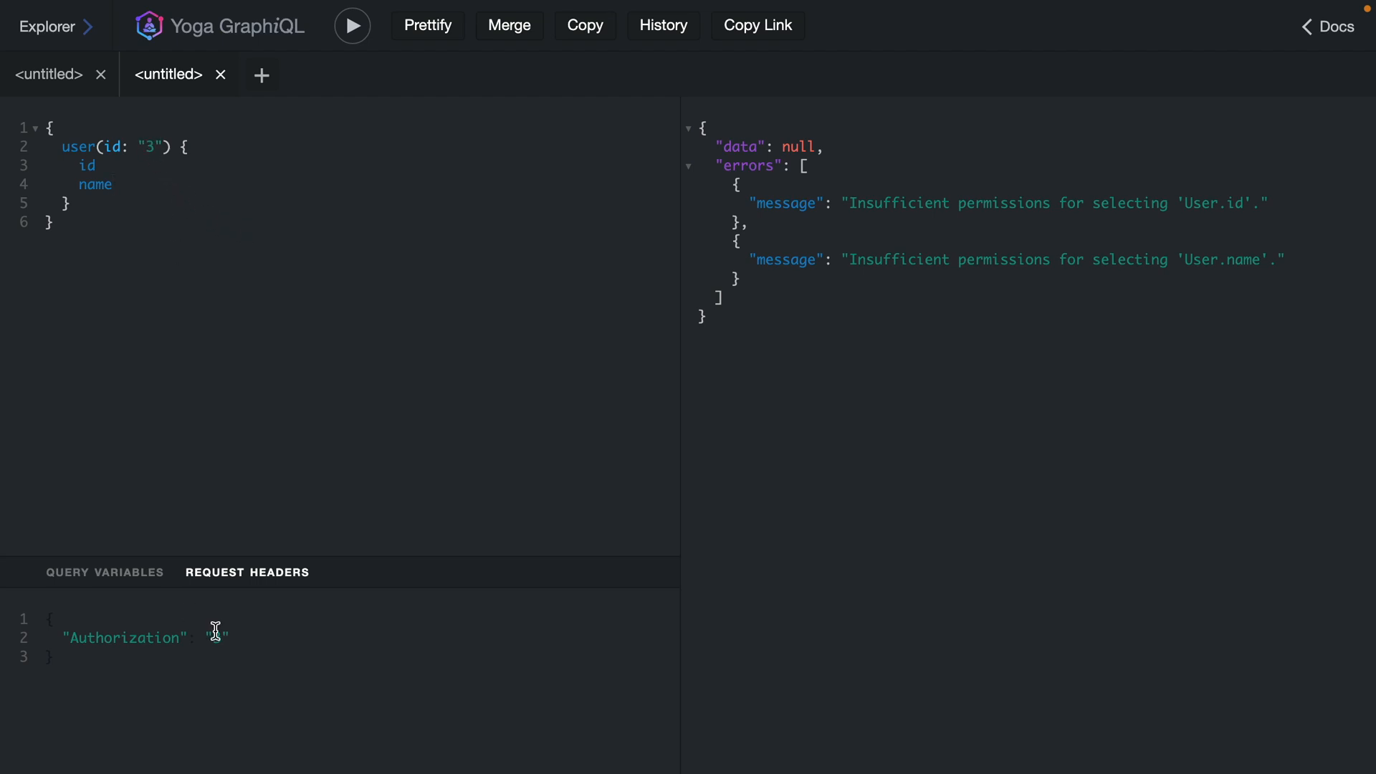
Add User.* to Uri's permissions and rerun the user 3 query, now returning id 3 and name Uri.
type("3\",")
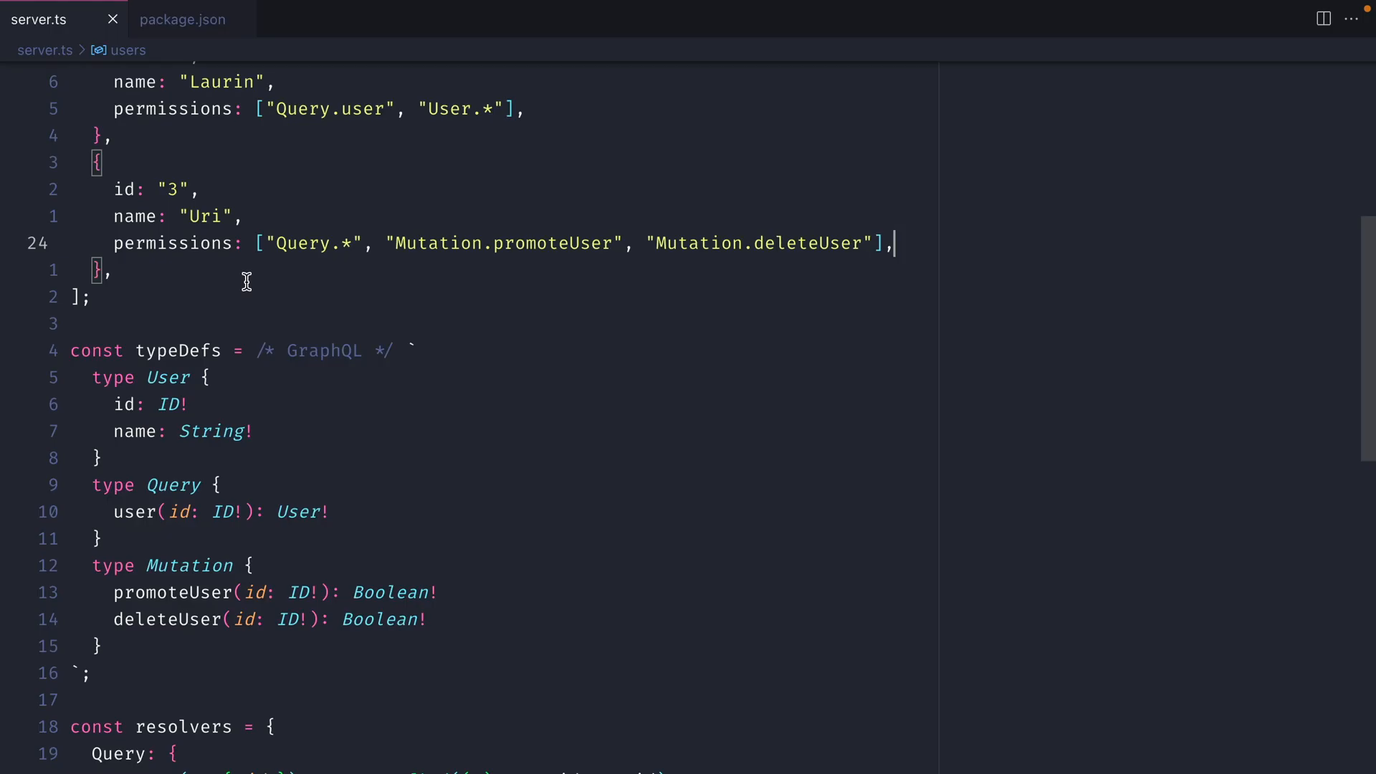
mouse_move(314, 244)
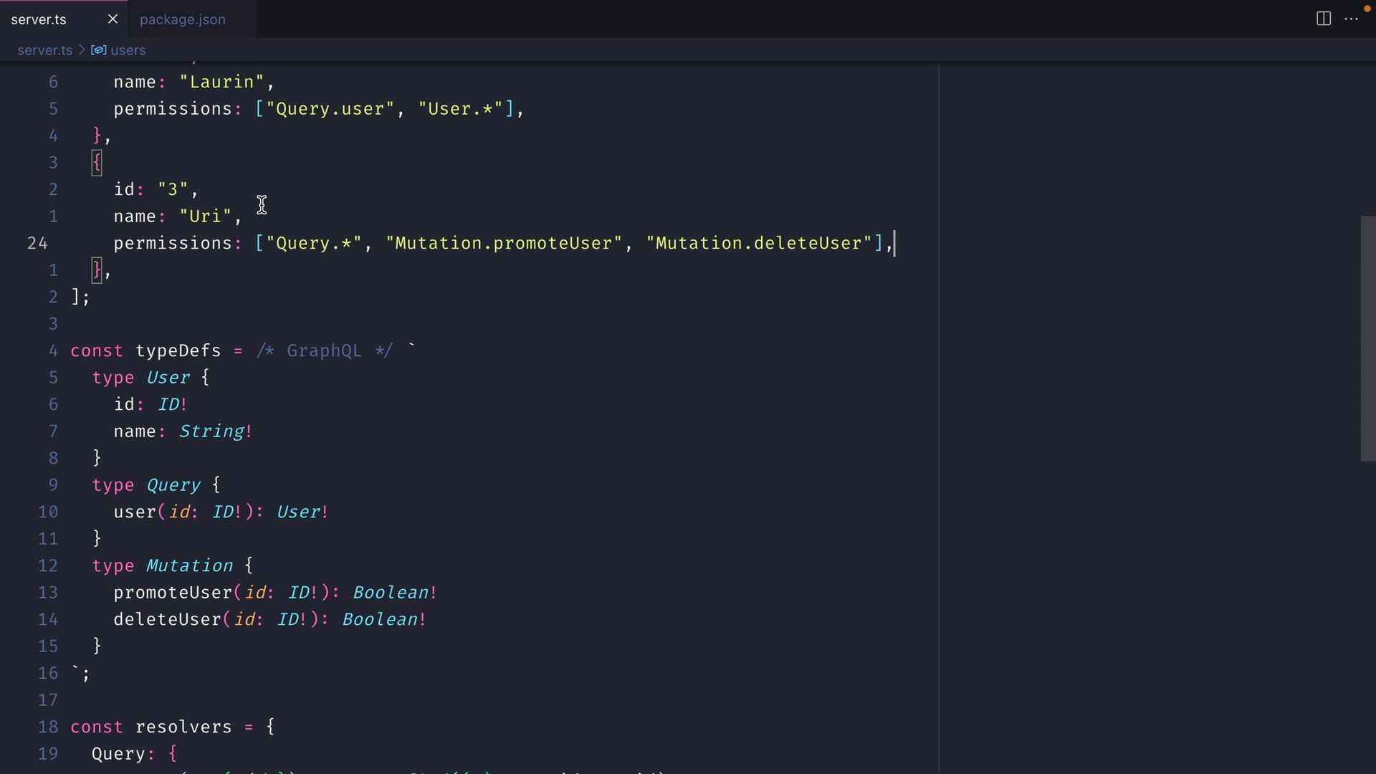
left_click(376, 244)
type(" \"Us")
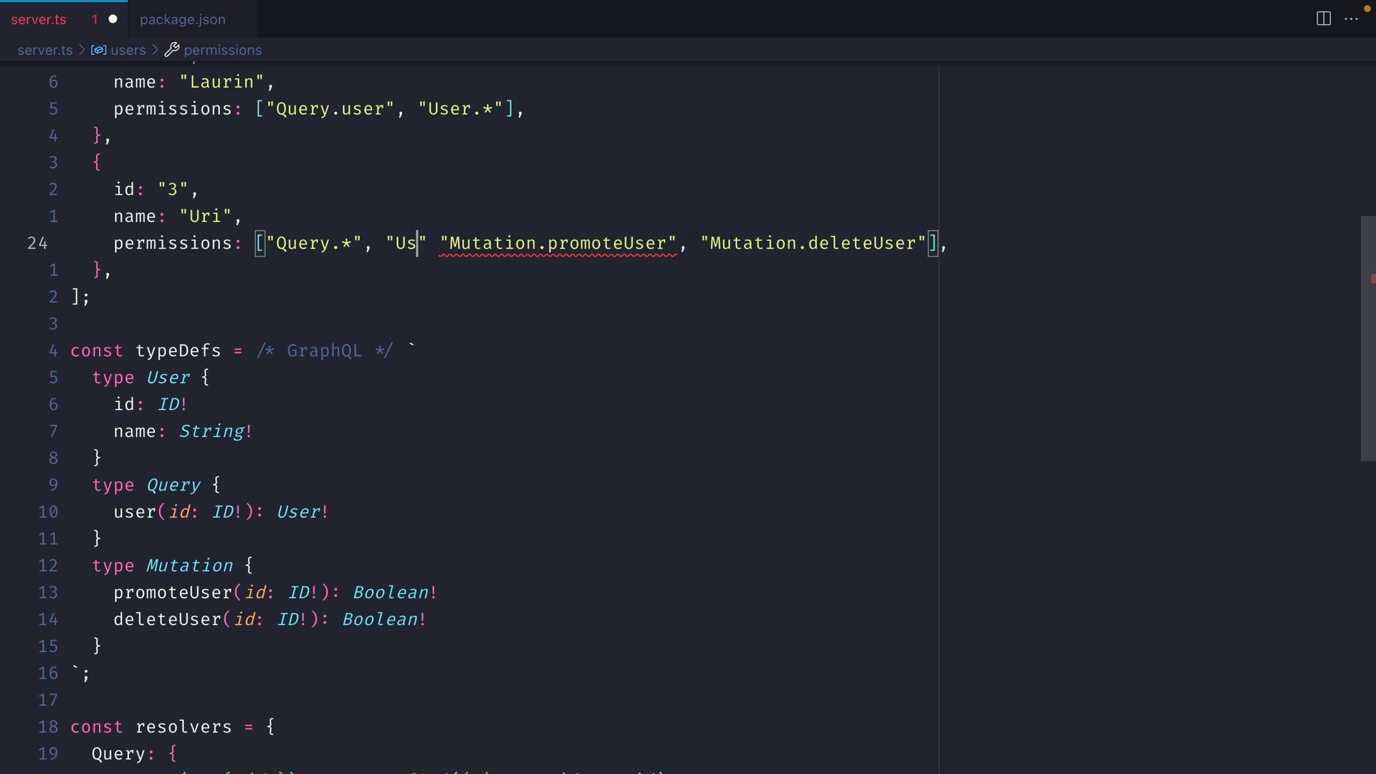
type("er.*")
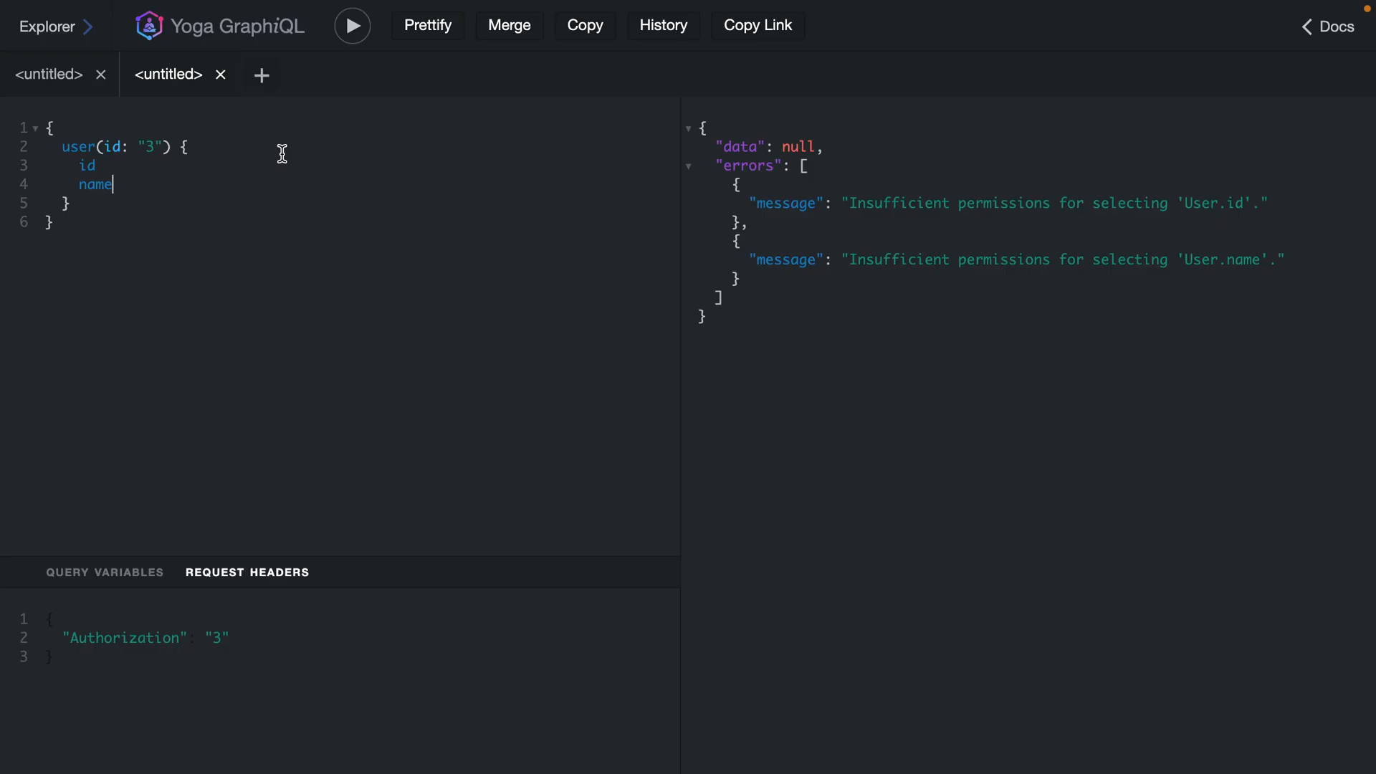
left_click(353, 24)
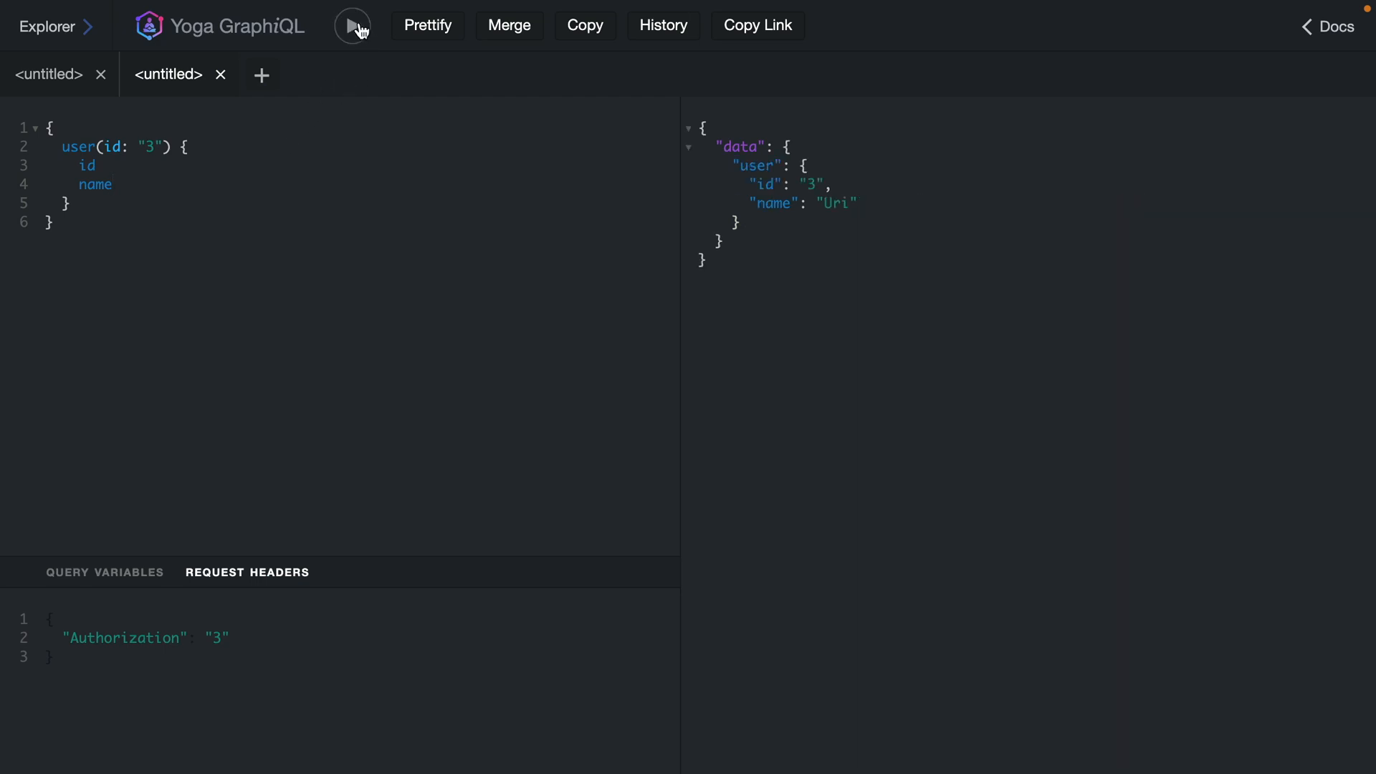